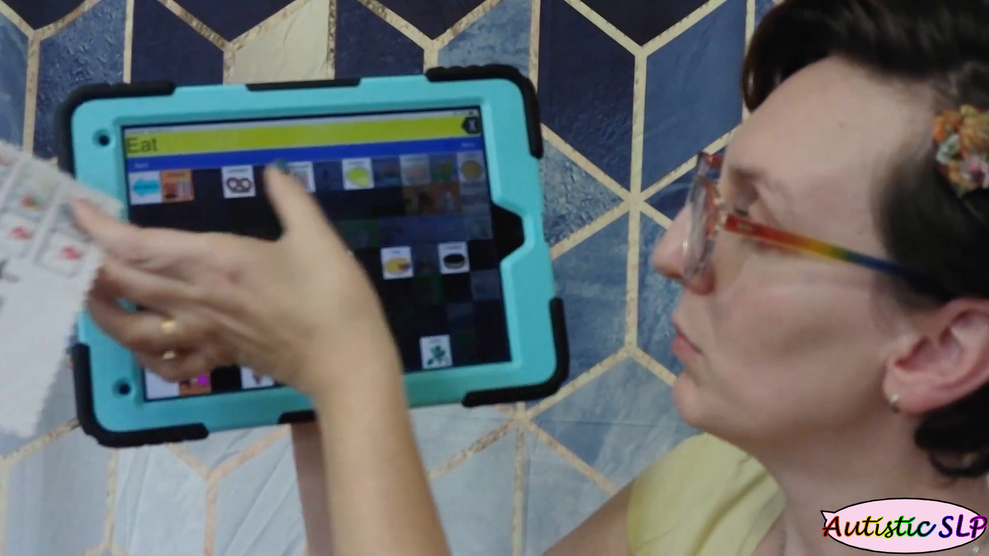
# Step: Start Chrome from the desktop to search Google for 'prc pass software'
pyautogui.click(237, 183)
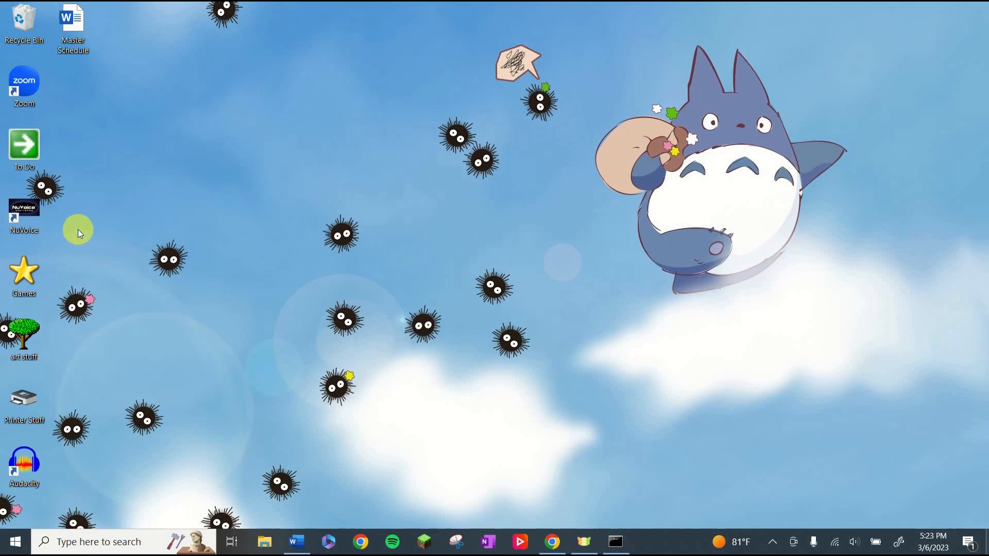
pyautogui.click(24, 215)
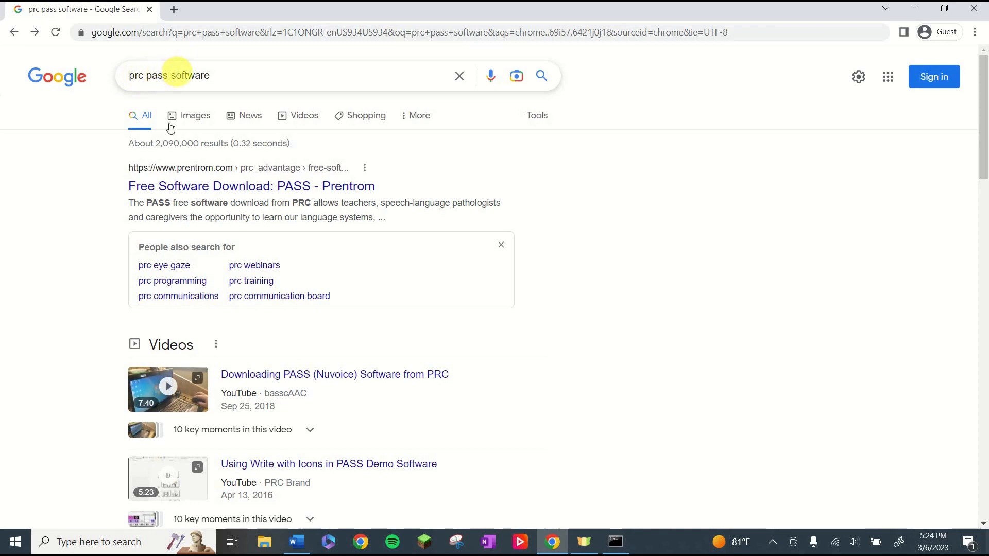
pyautogui.moveTo(196, 187)
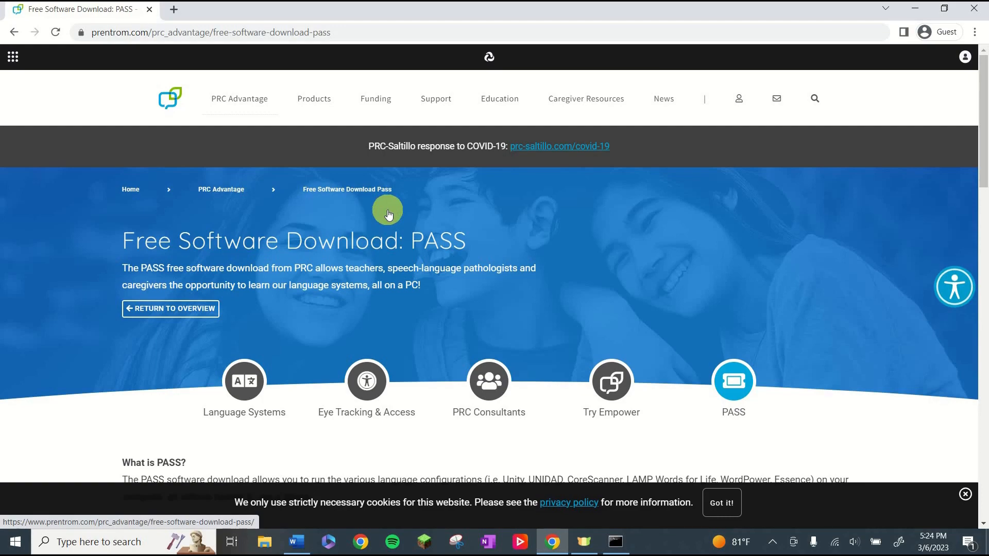
# Step: Scroll the Prentrom PASS page and go to the free PASS software download page
pyautogui.scroll(-3)
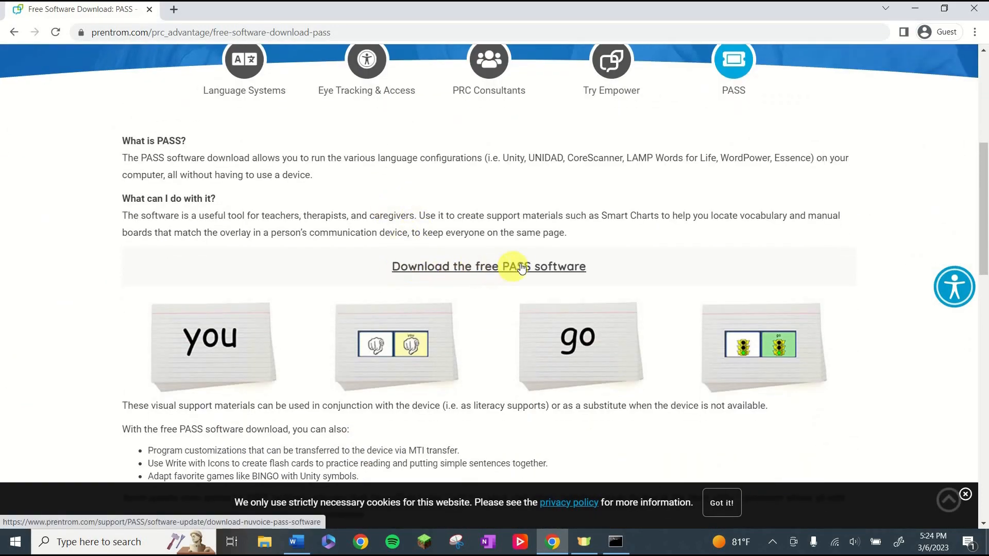
pyautogui.moveTo(511, 264)
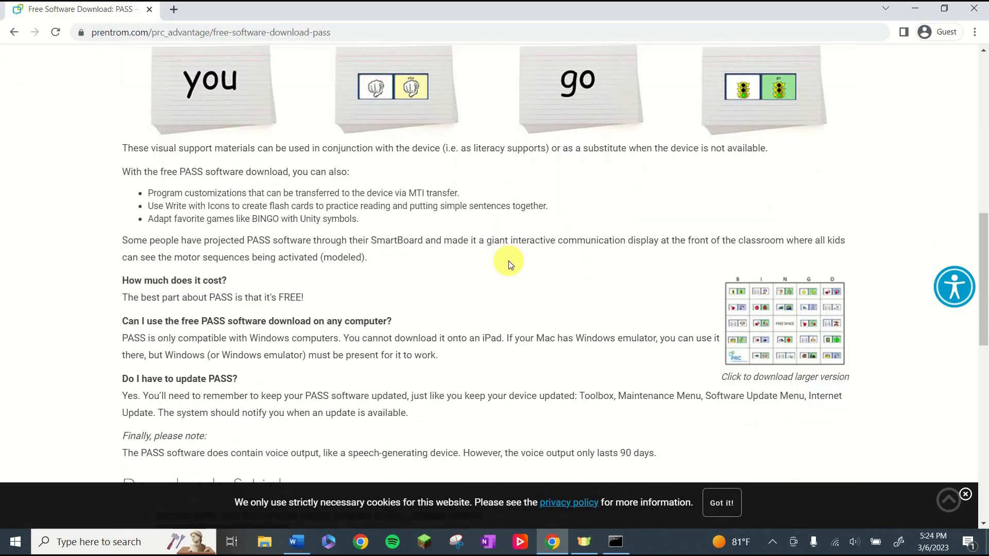
pyautogui.scroll(-3)
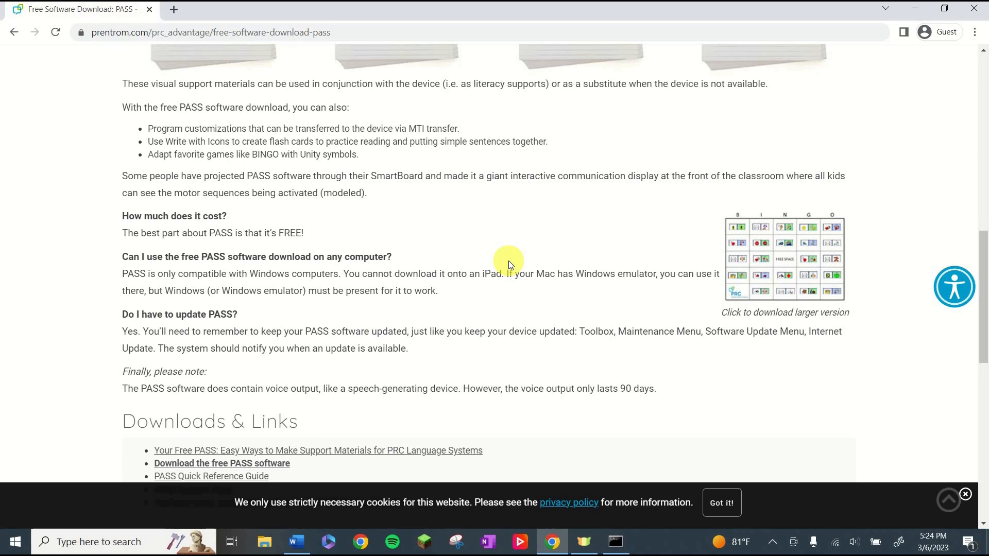
pyautogui.scroll(-3)
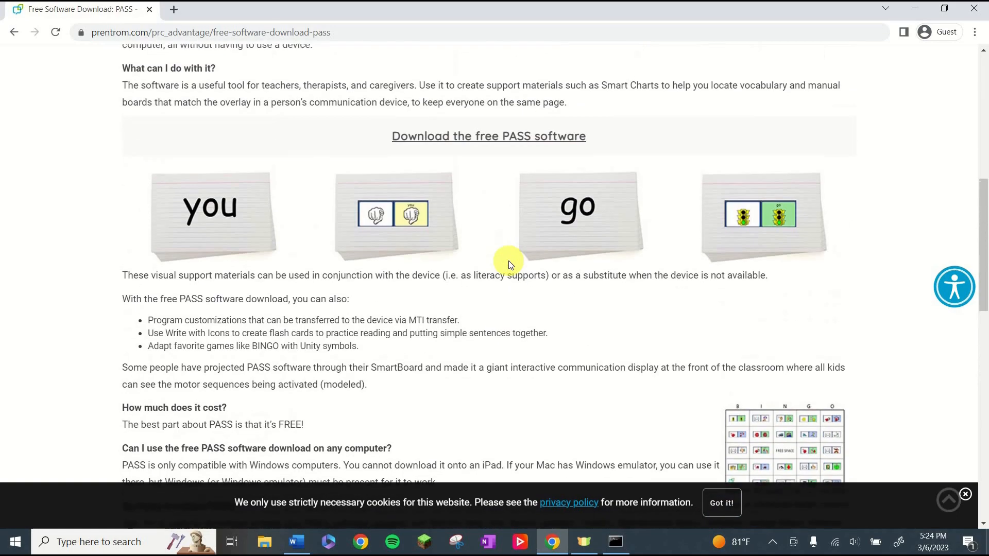
pyautogui.click(488, 265)
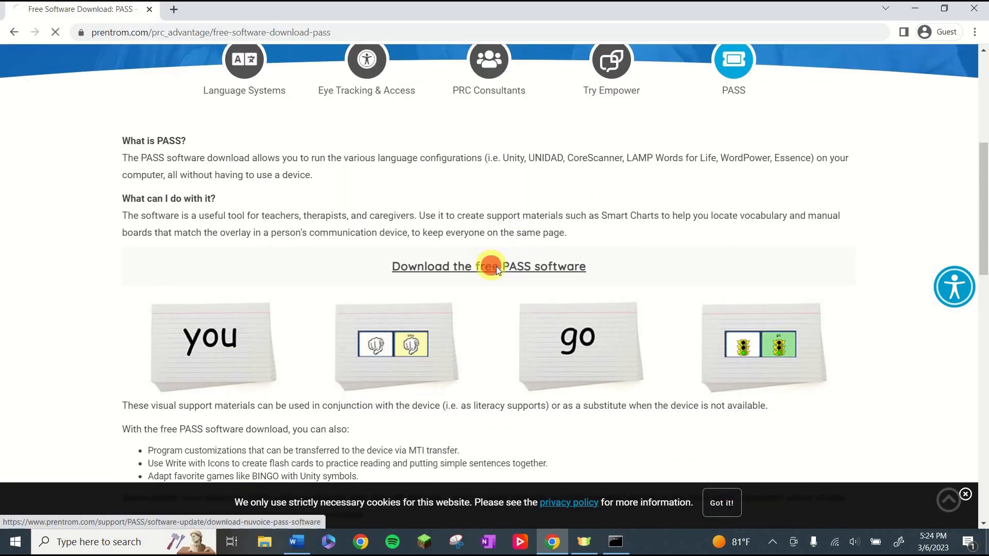
pyautogui.click(488, 265)
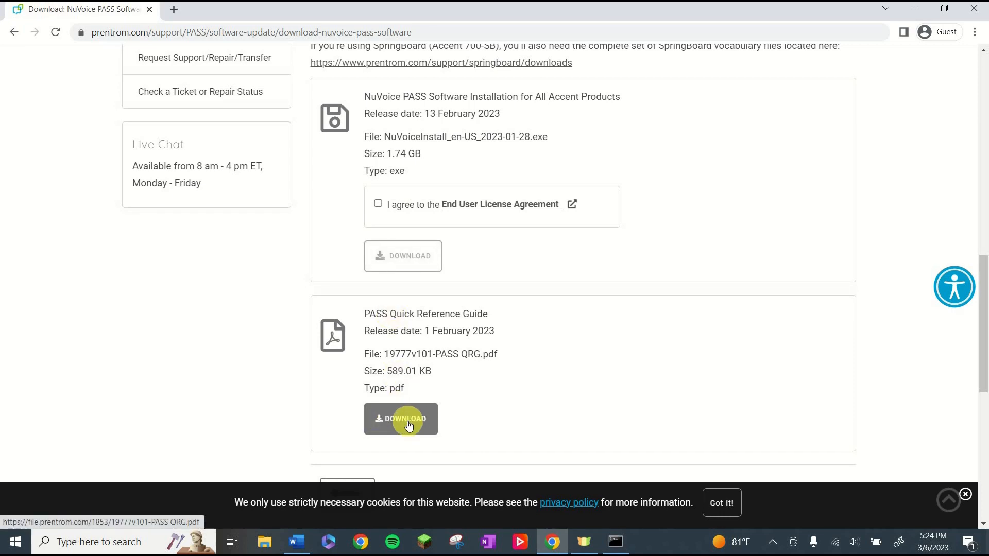
# Step: Download the PASS Quick Reference Guide from the NuVoice PASS download page
pyautogui.click(401, 419)
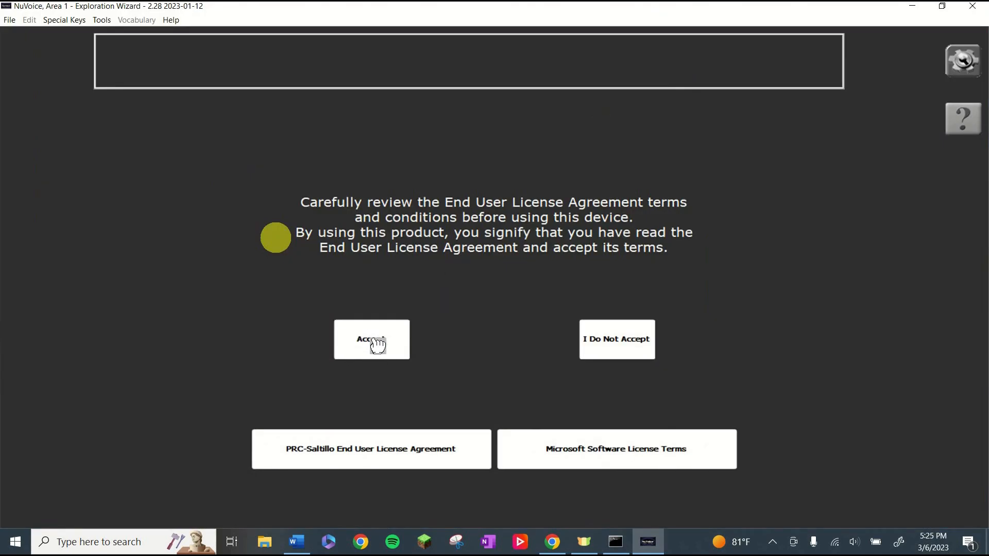
# Step: Accept the license, choose LAMP Words for Life Standard and confirm the LAMP WFL 84 Full user area name
pyautogui.click(371, 339)
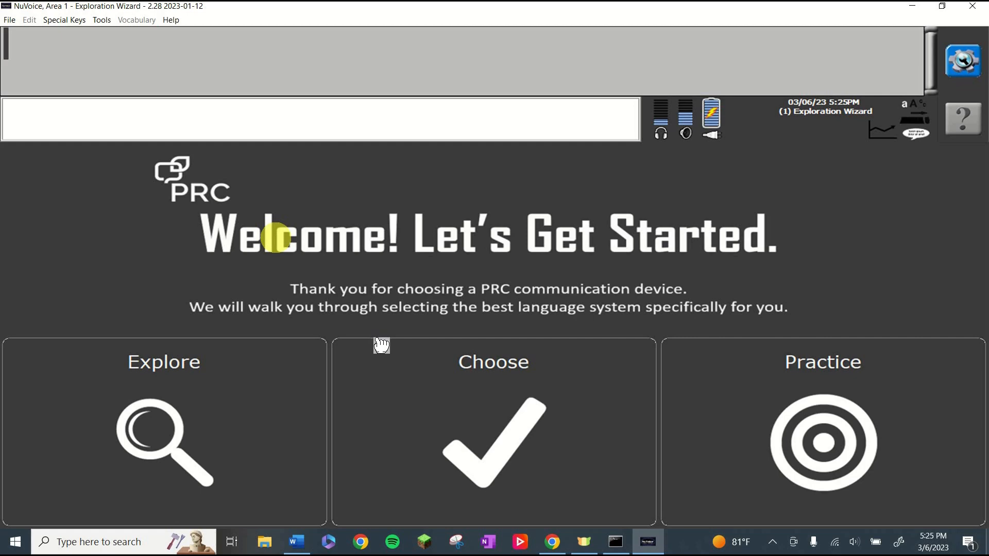
pyautogui.moveTo(451, 426)
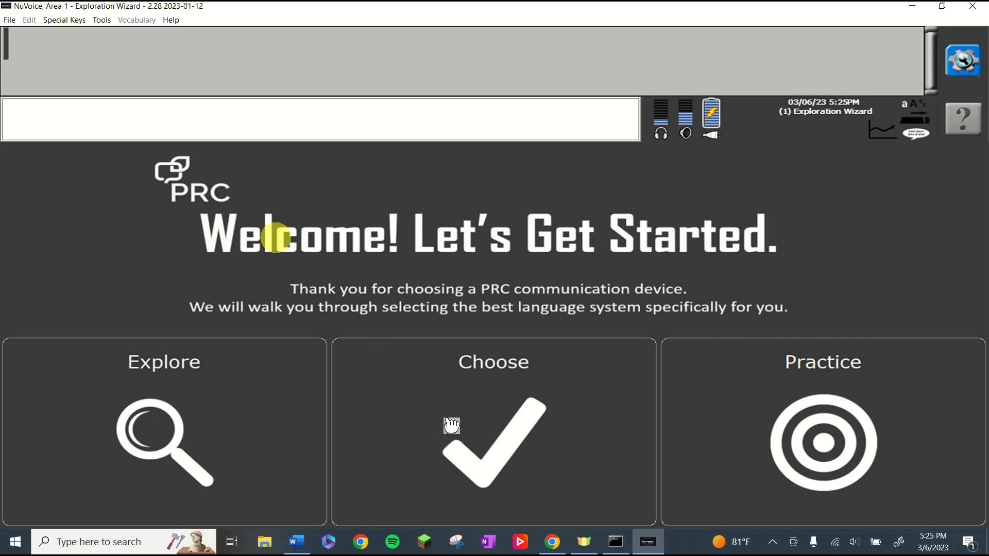
pyautogui.click(494, 432)
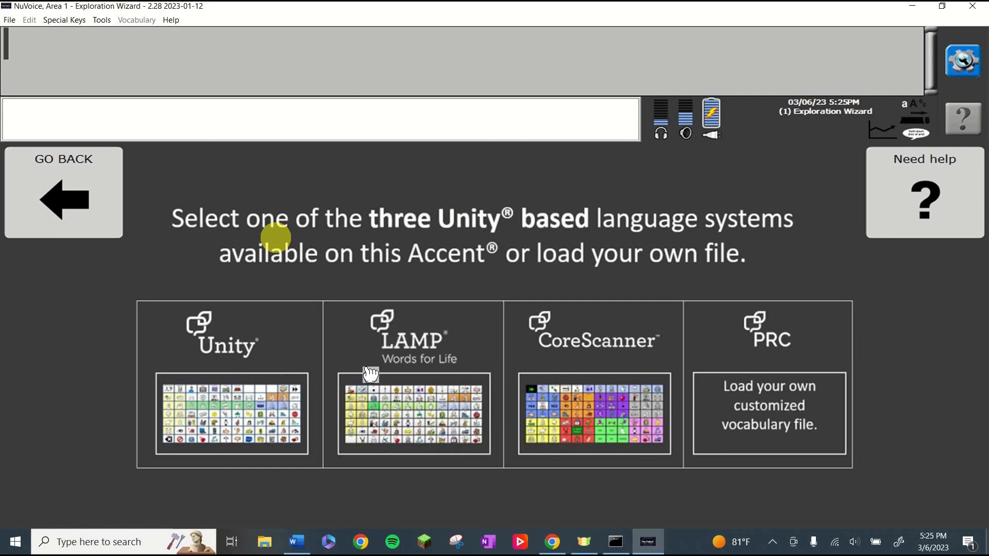
pyautogui.moveTo(377, 407)
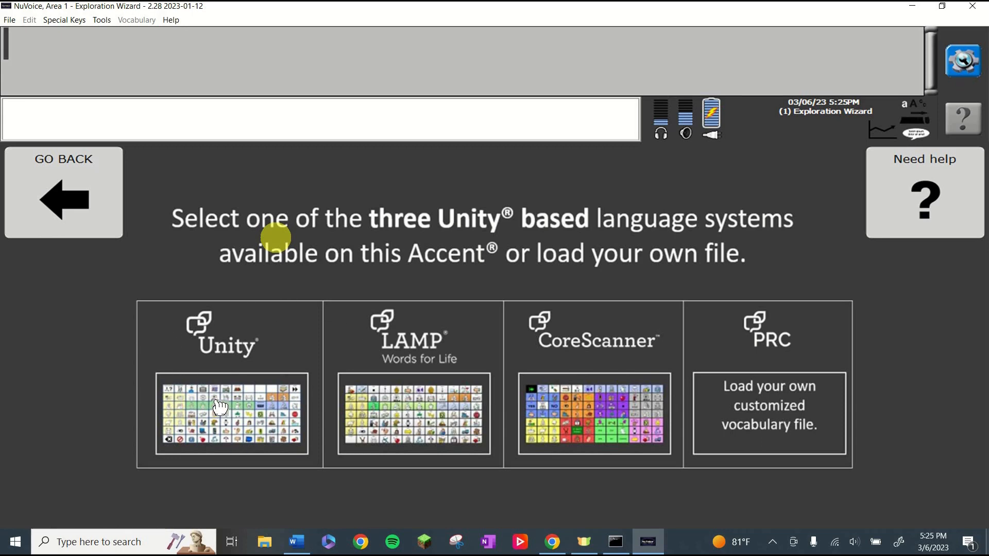
pyautogui.moveTo(603, 377)
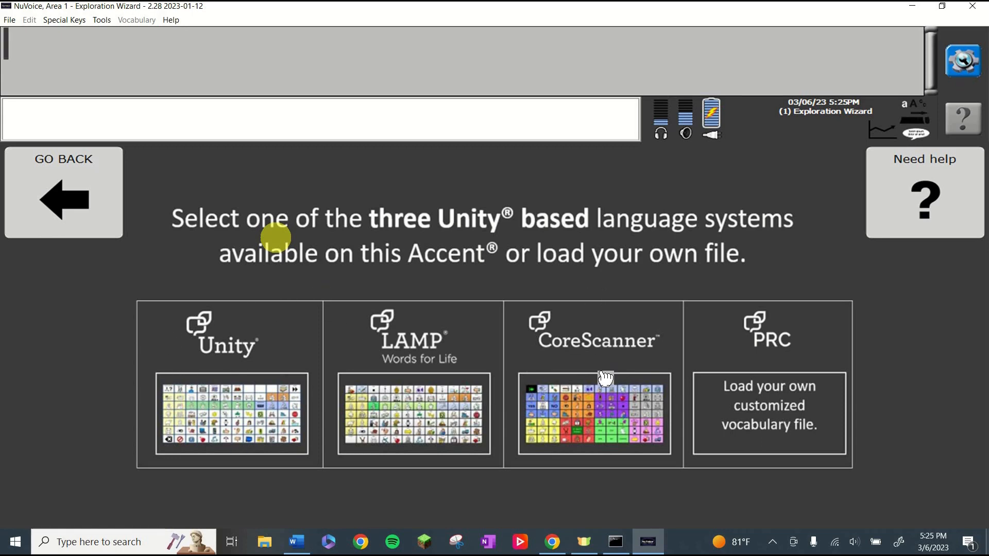
pyautogui.moveTo(541, 395)
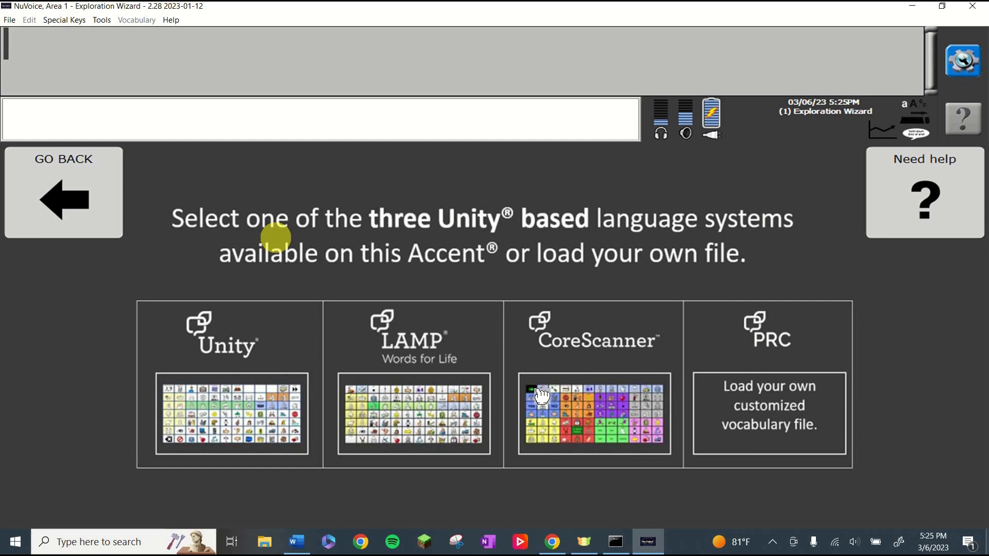
pyautogui.moveTo(394, 388)
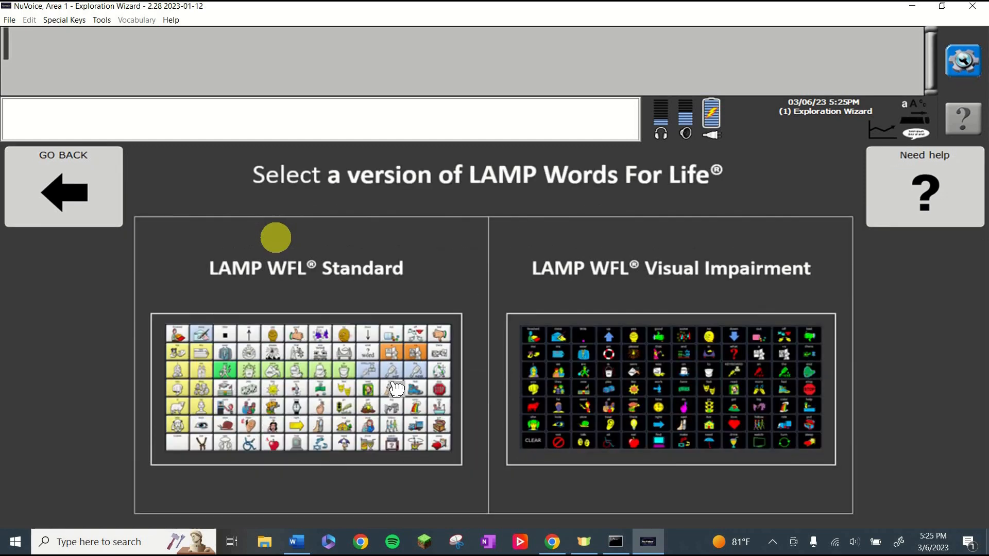
pyautogui.moveTo(238, 398)
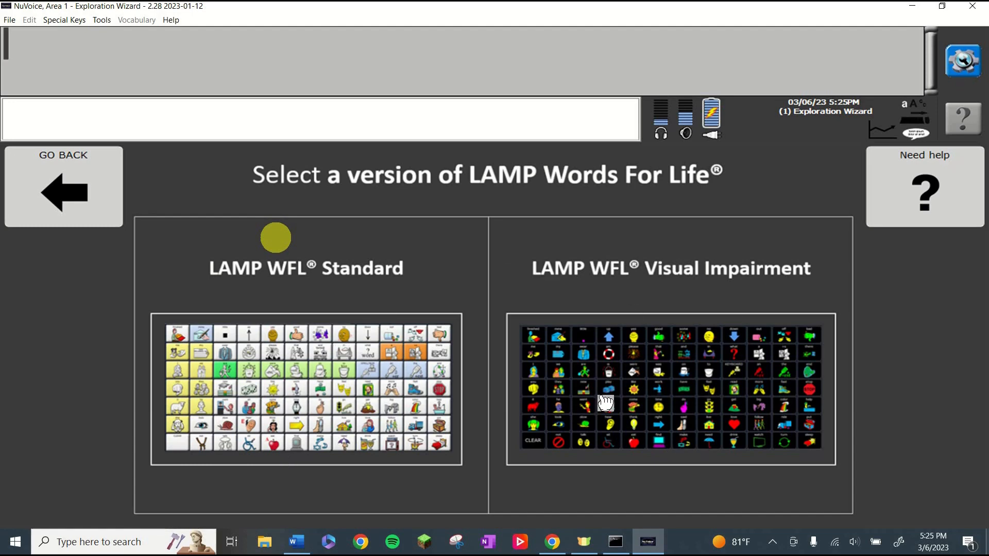
pyautogui.moveTo(669, 387)
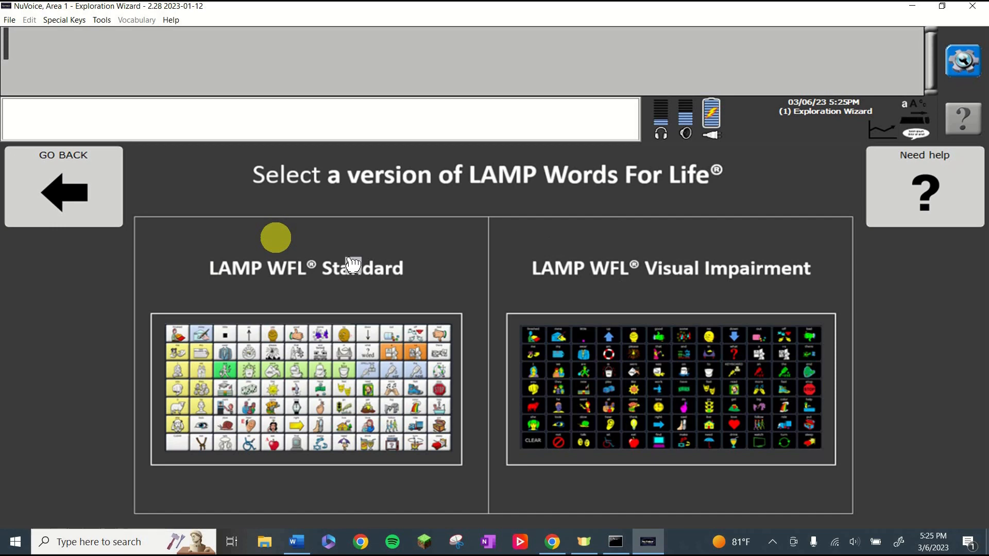
pyautogui.moveTo(297, 386)
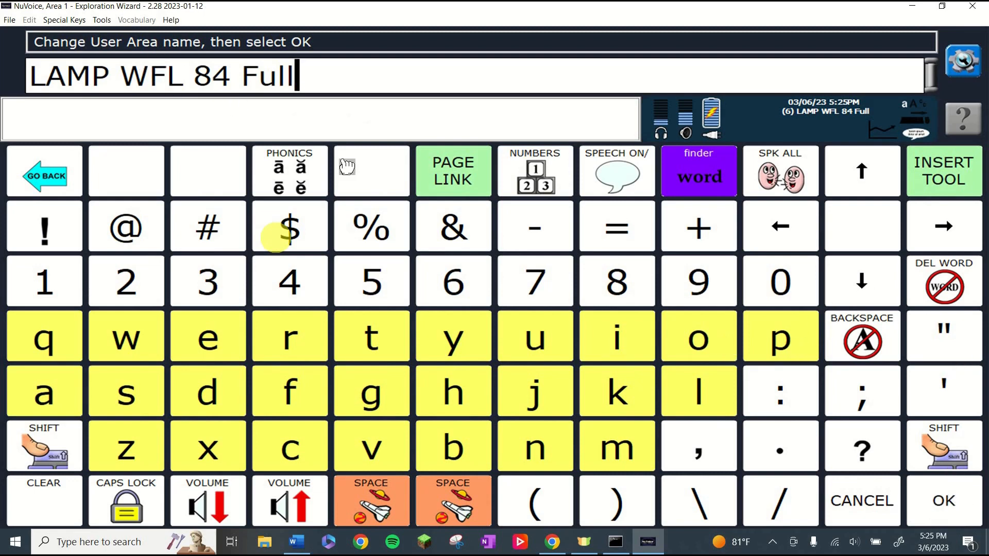
pyautogui.click(944, 501)
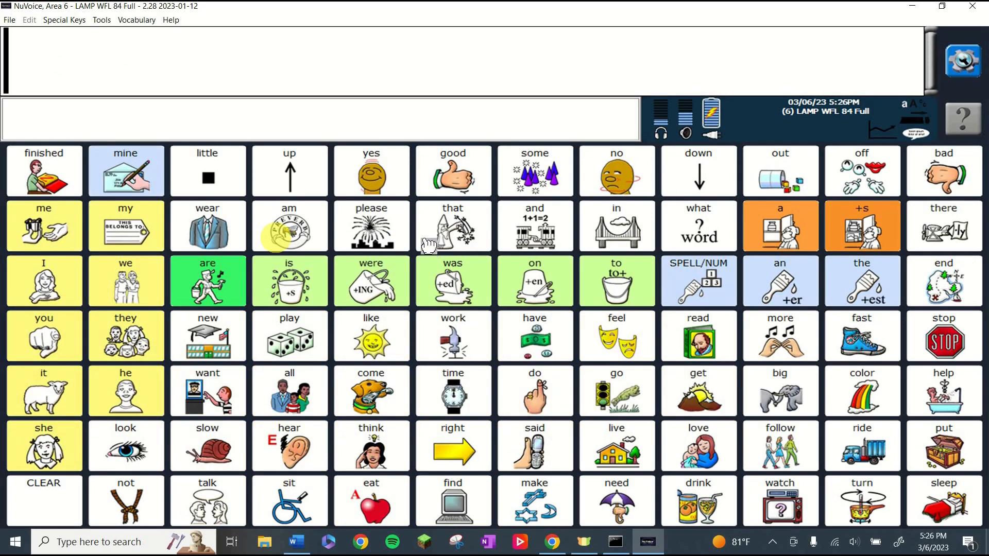
pyautogui.moveTo(951, 40)
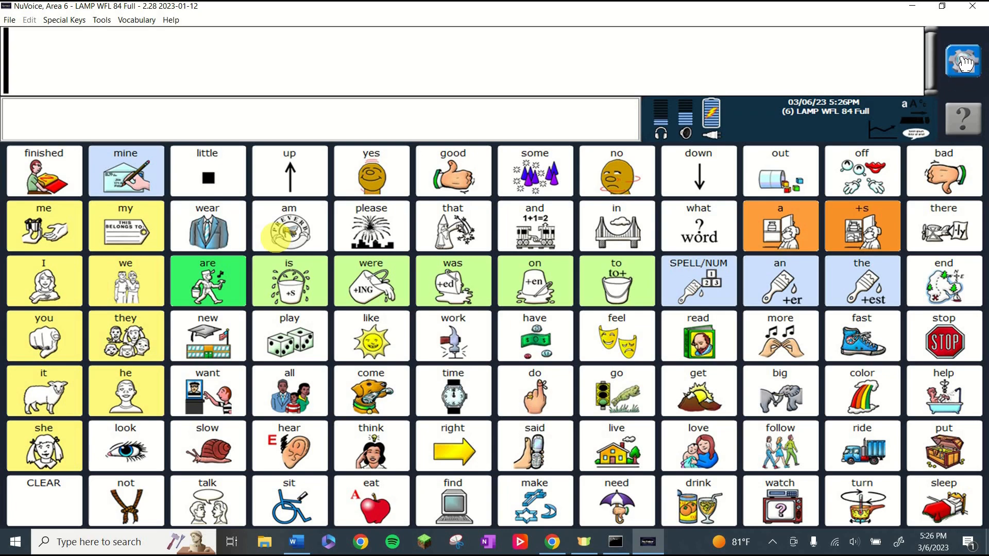
# Step: Reach the user area settings through the quick tools panel and full toolbox
pyautogui.click(962, 61)
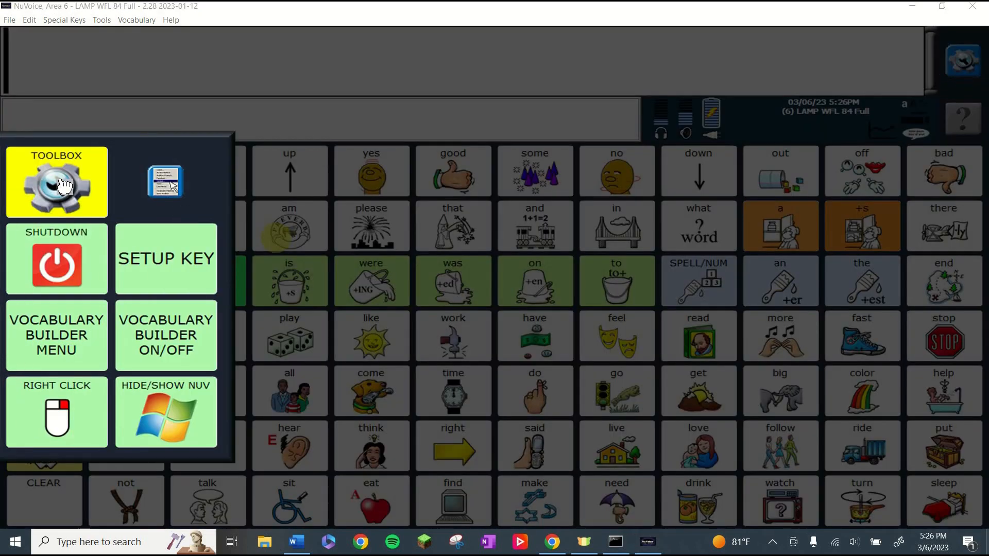
pyautogui.click(55, 182)
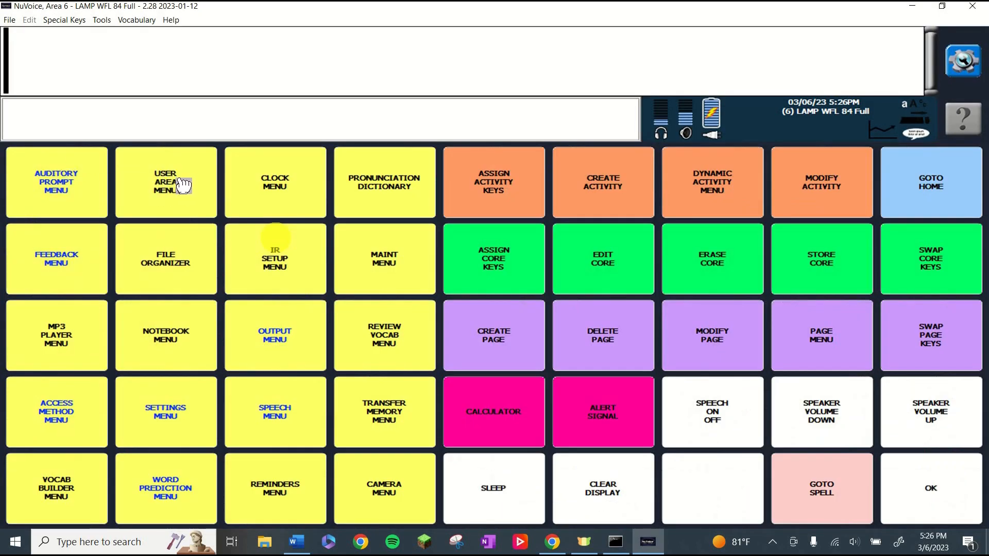
pyautogui.click(165, 182)
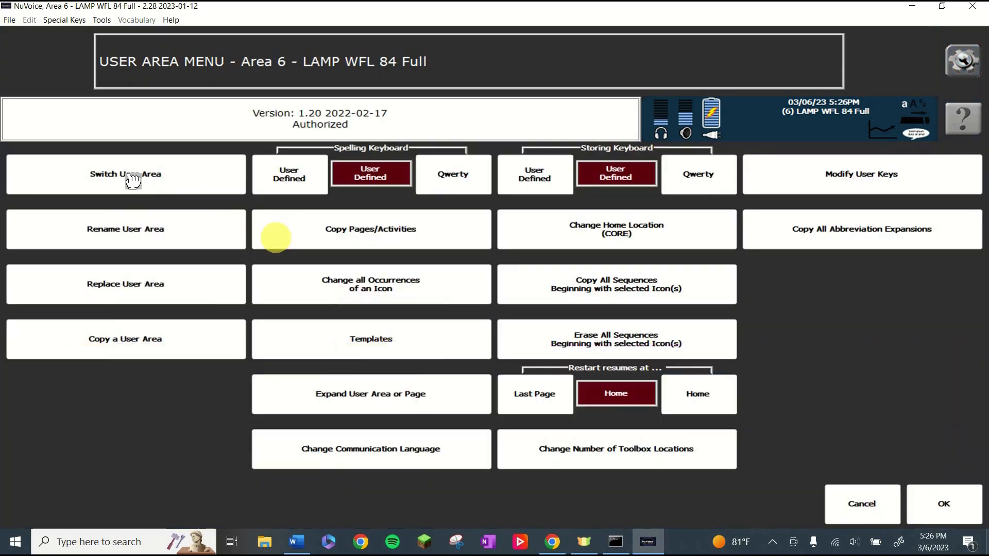
pyautogui.click(124, 174)
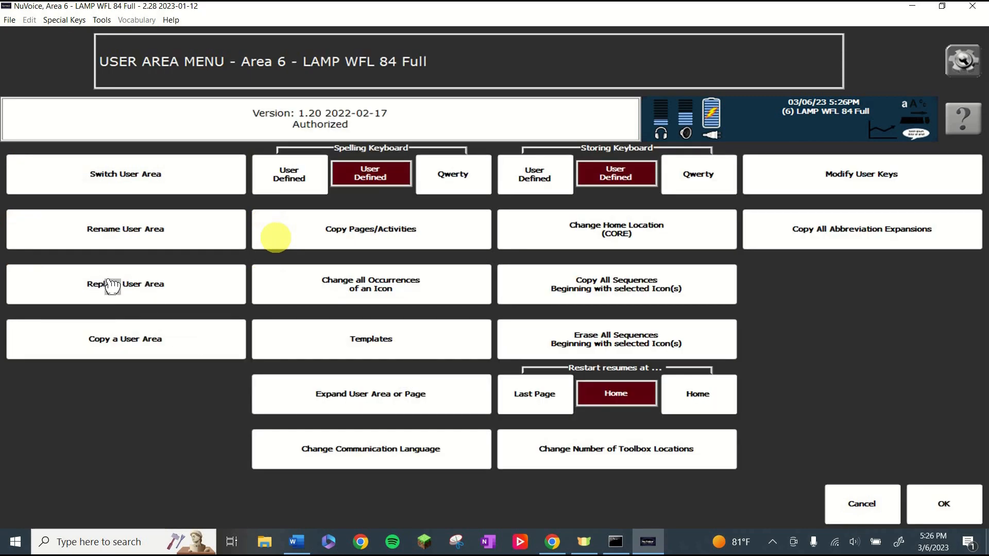
# Step: Replace the user area with the English LAMP Words for Life vocabulary
pyautogui.click(125, 285)
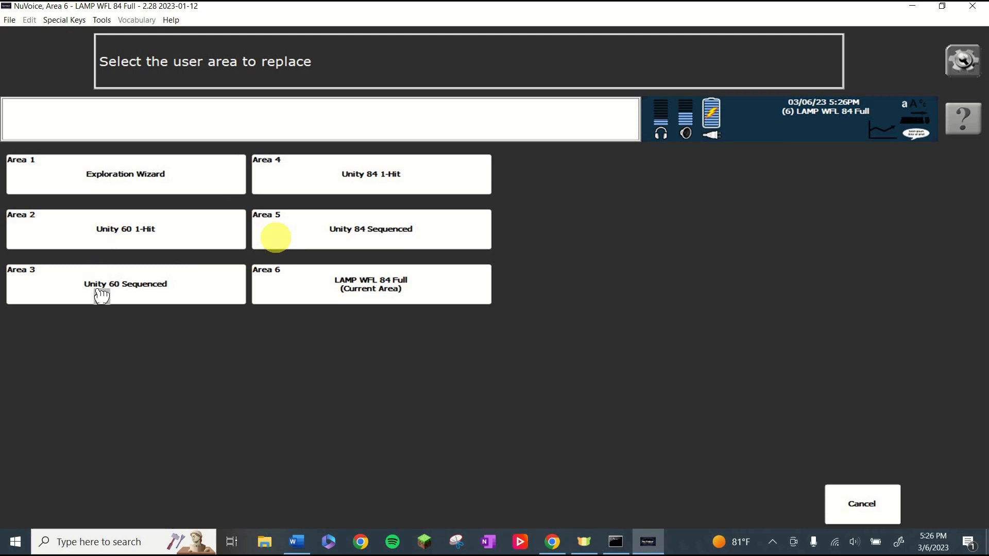
pyautogui.click(125, 284)
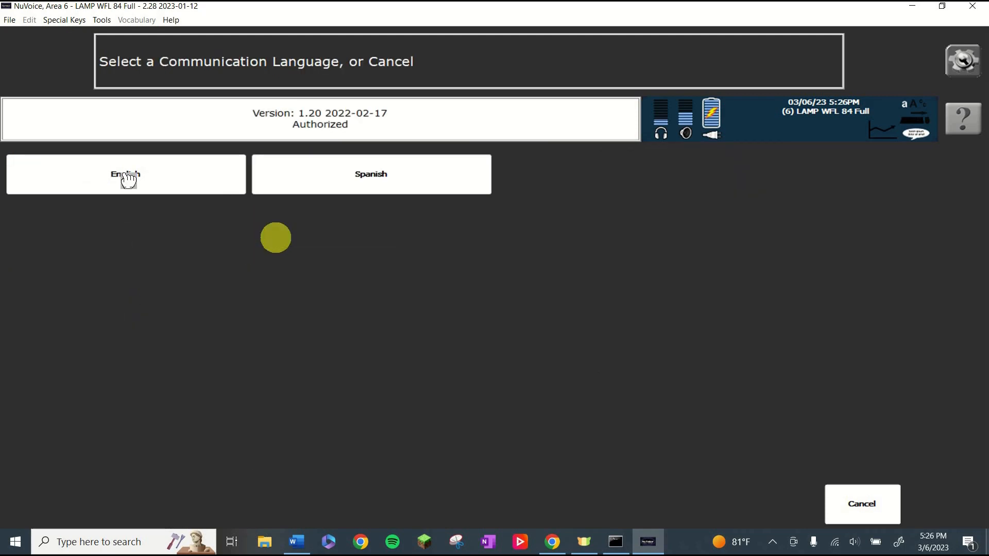
pyautogui.click(125, 174)
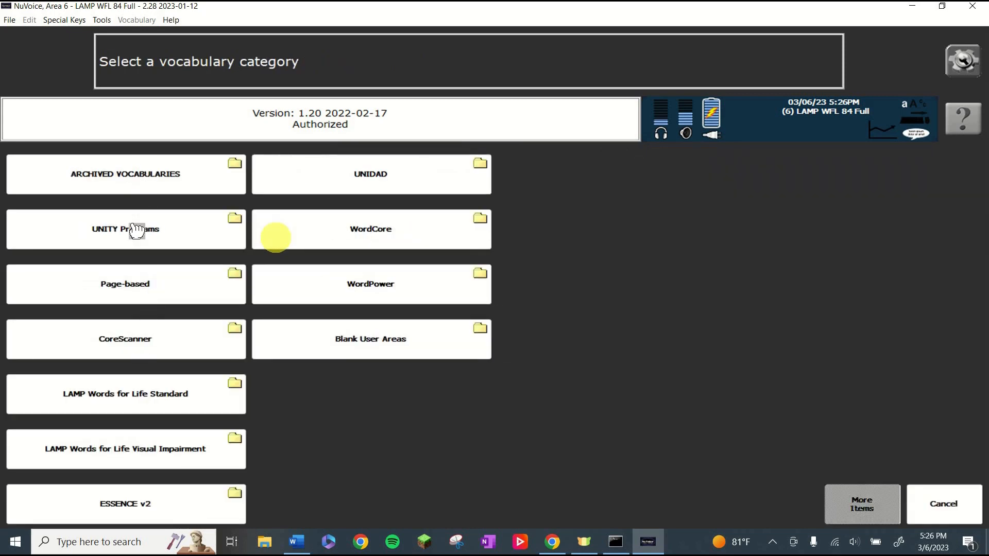
pyautogui.moveTo(99, 388)
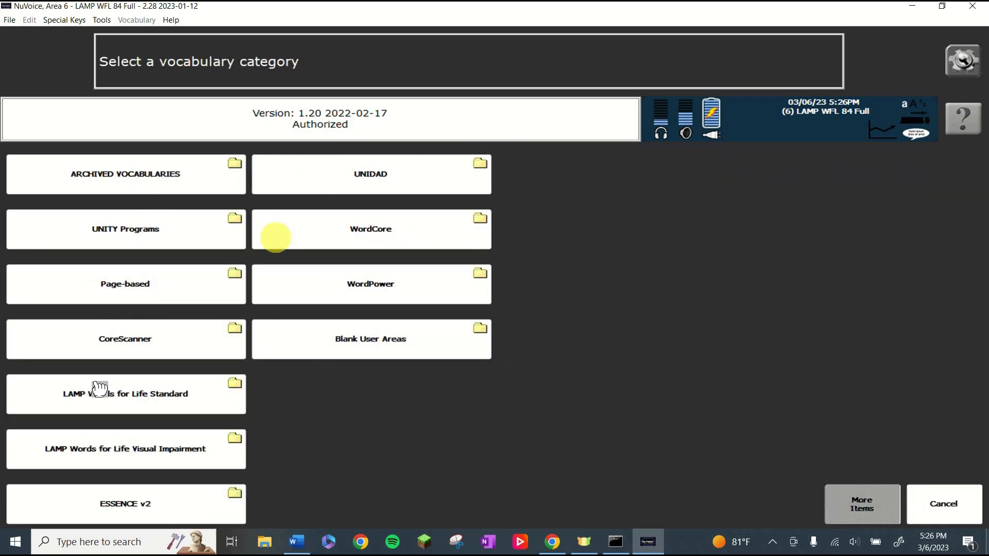
pyautogui.moveTo(111, 347)
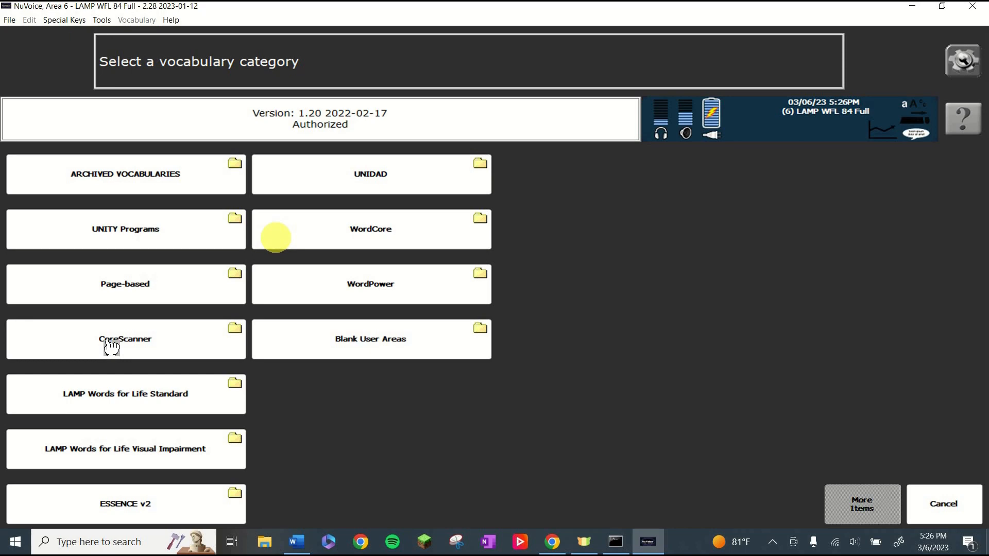
pyautogui.moveTo(126, 453)
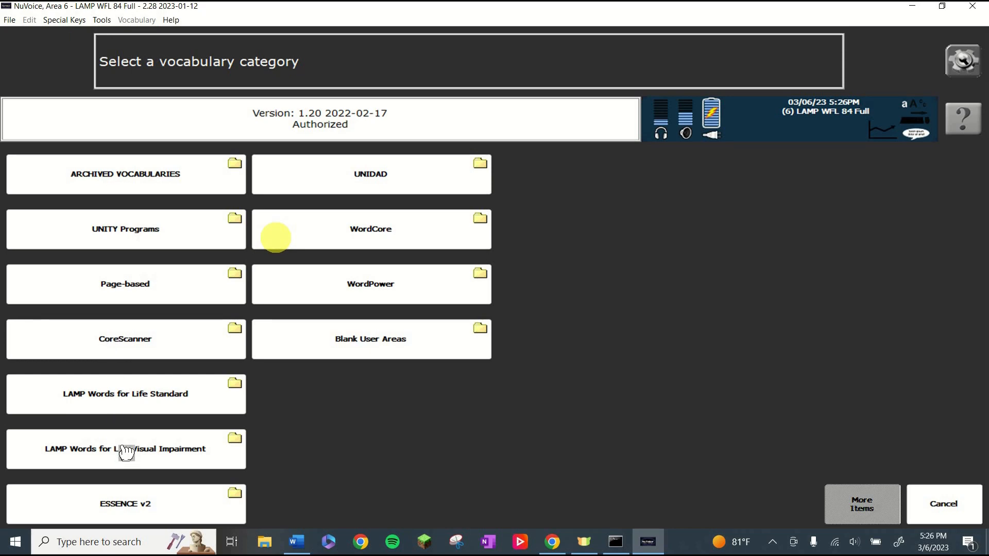
pyautogui.click(125, 449)
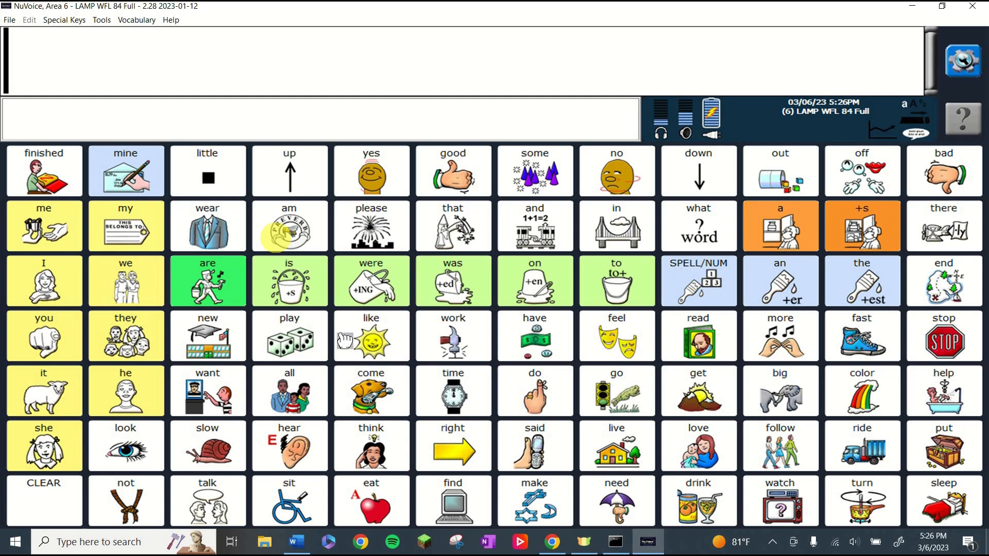
pyautogui.moveTo(440, 331)
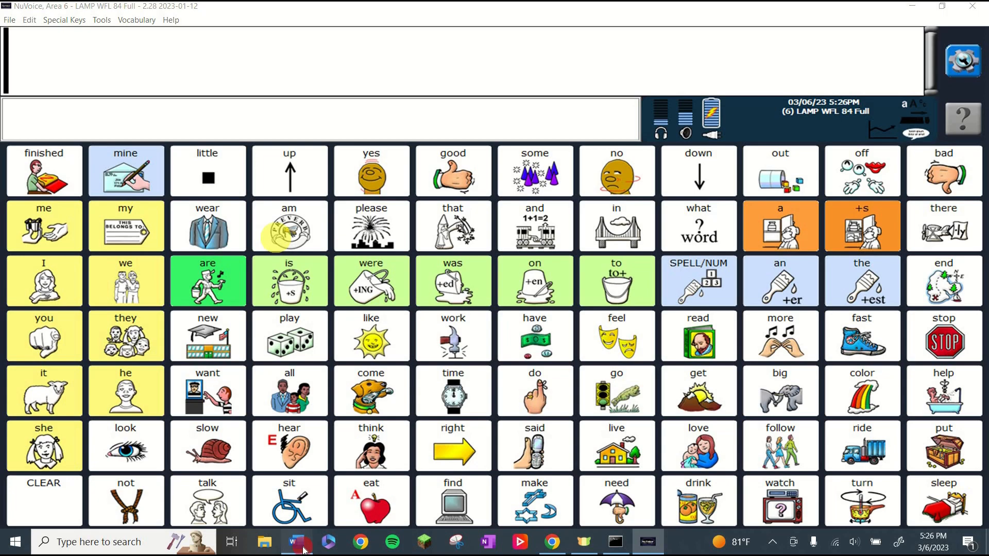
# Step: Insert a 2x3 table in the Word document and put the cursor in the middle-left cell
pyautogui.click(295, 541)
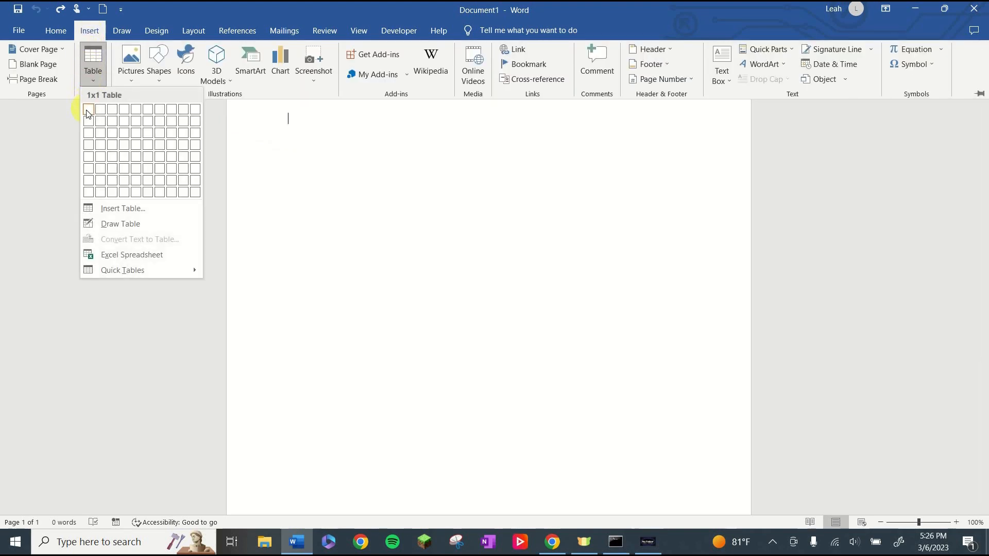
pyautogui.click(101, 133)
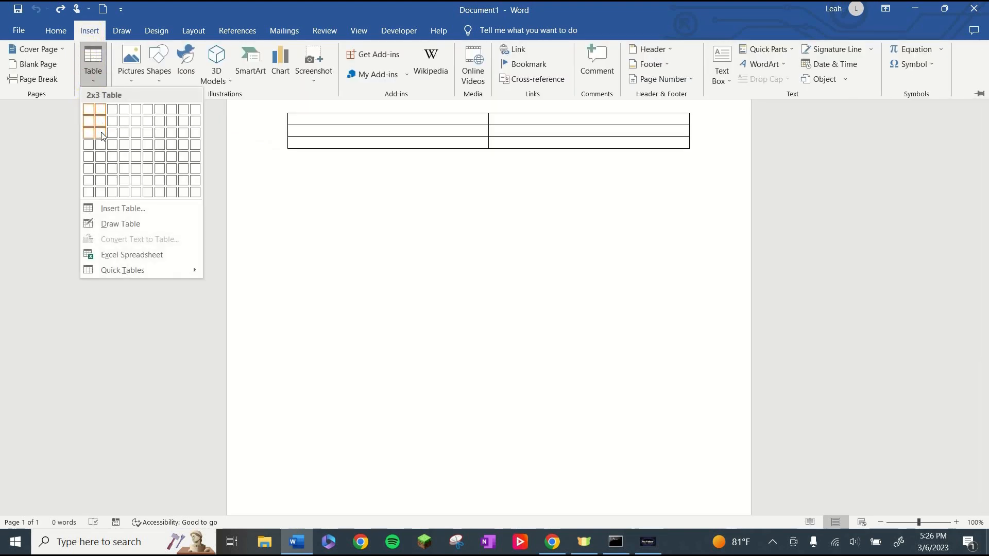
pyautogui.click(100, 133)
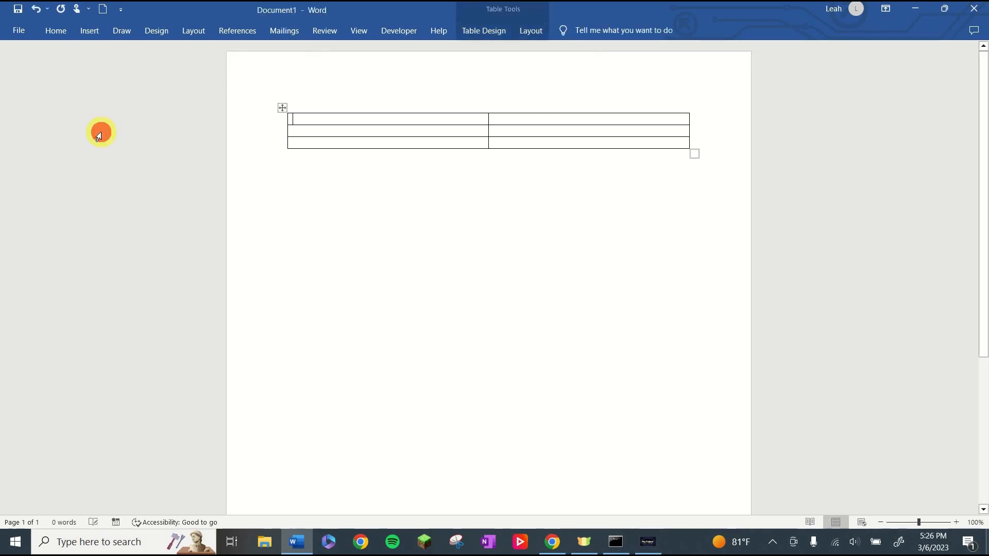
pyautogui.moveTo(366, 463)
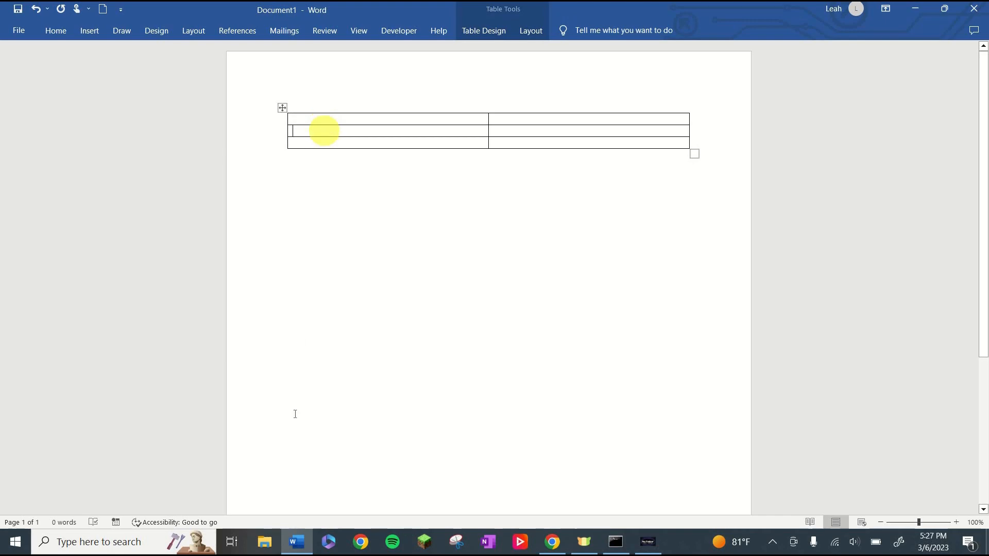
pyautogui.click(300, 542)
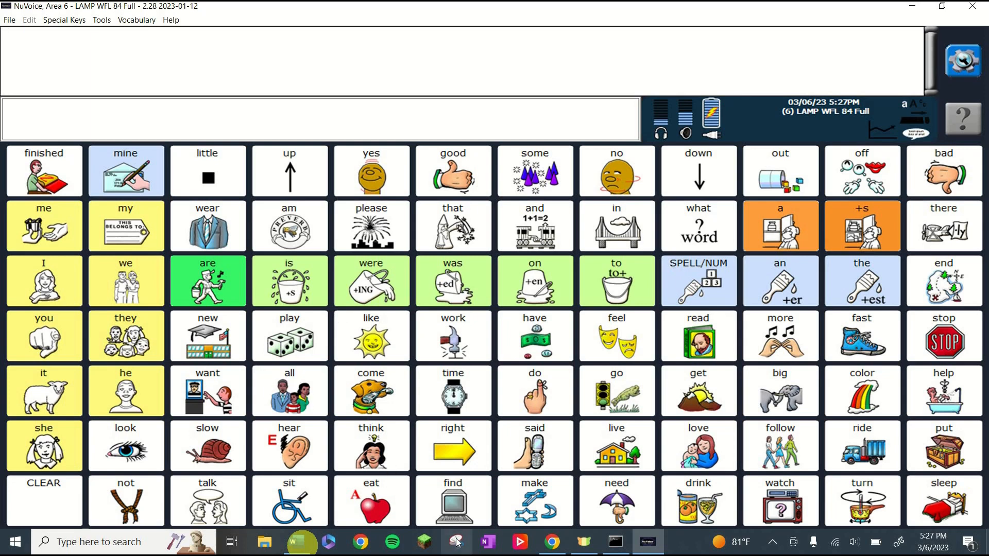
pyautogui.moveTo(346, 515)
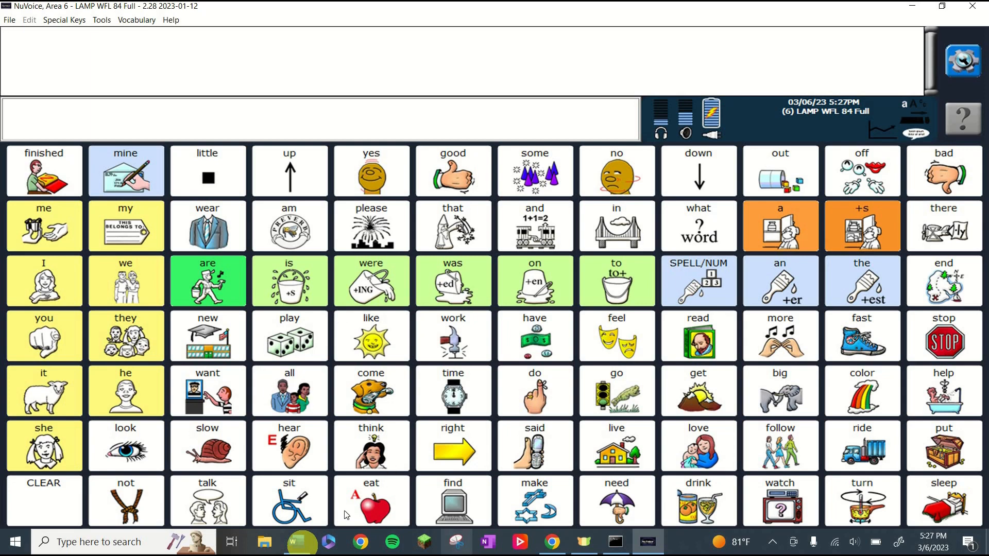
# Step: Launch Snipping Tool from taskbar search and snip the NuVoice eat button with its red apple
pyautogui.click(123, 541)
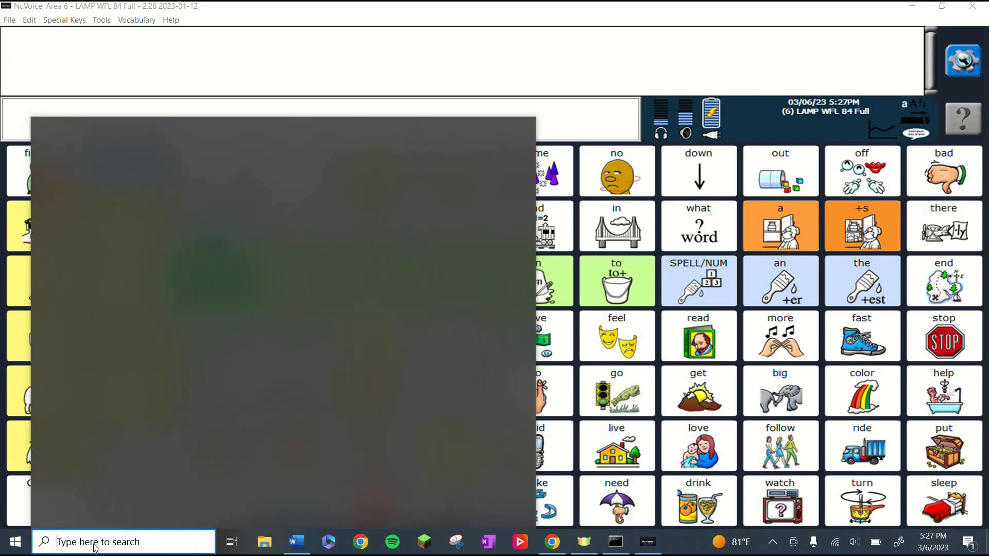
pyautogui.write('snipping Tool')
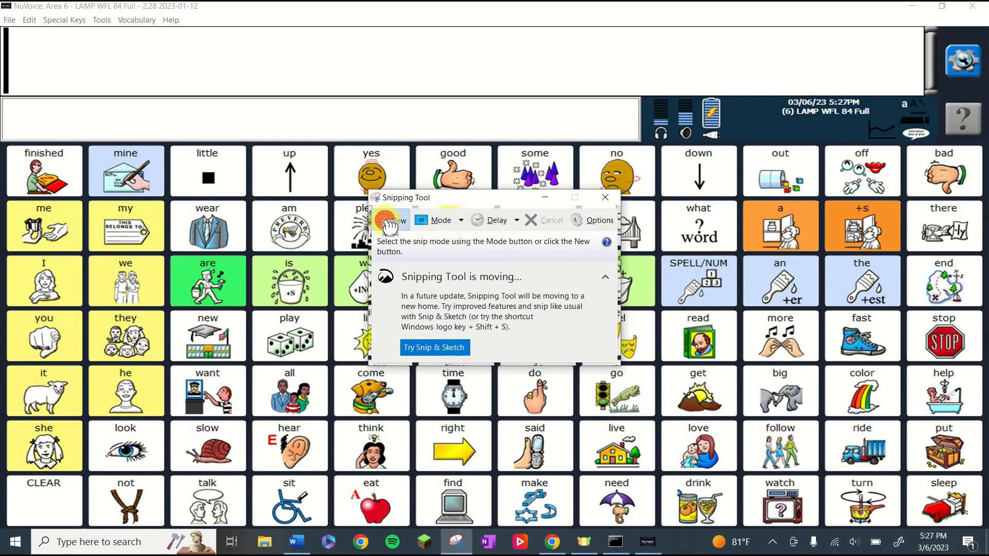
pyautogui.click(392, 220)
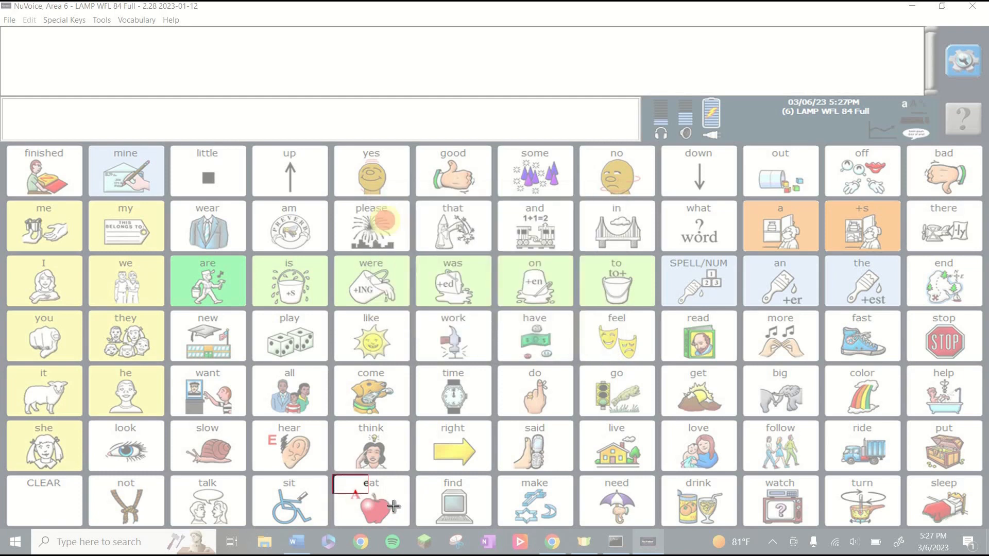
pyautogui.click(371, 502)
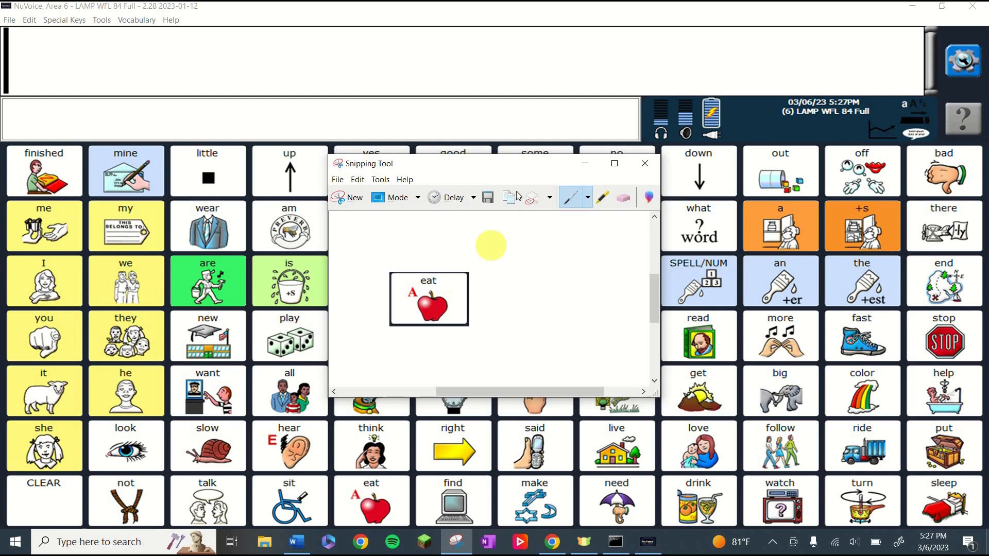
pyautogui.moveTo(508, 197)
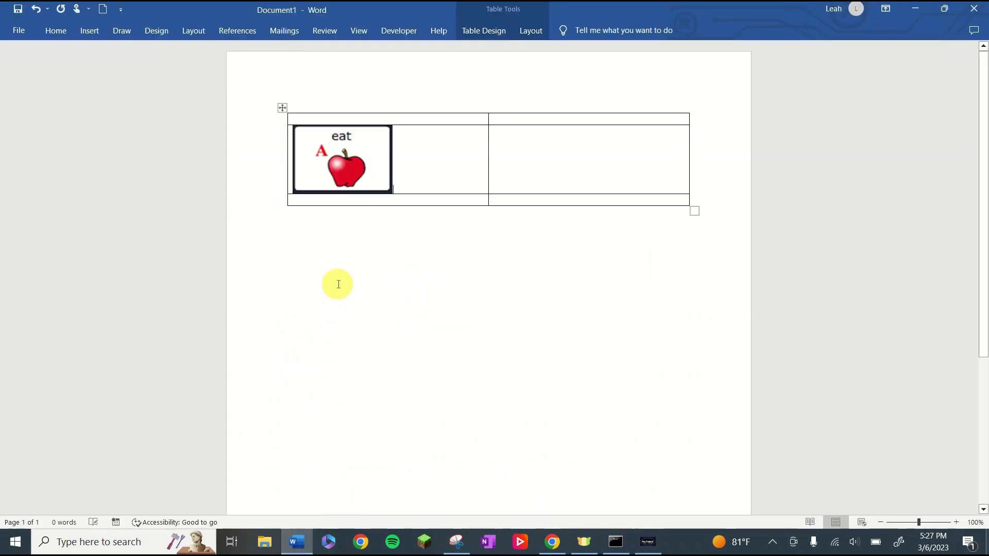
# Step: Shrink the pasted eat-and-apple picture in the middle-left table cell
pyautogui.click(347, 164)
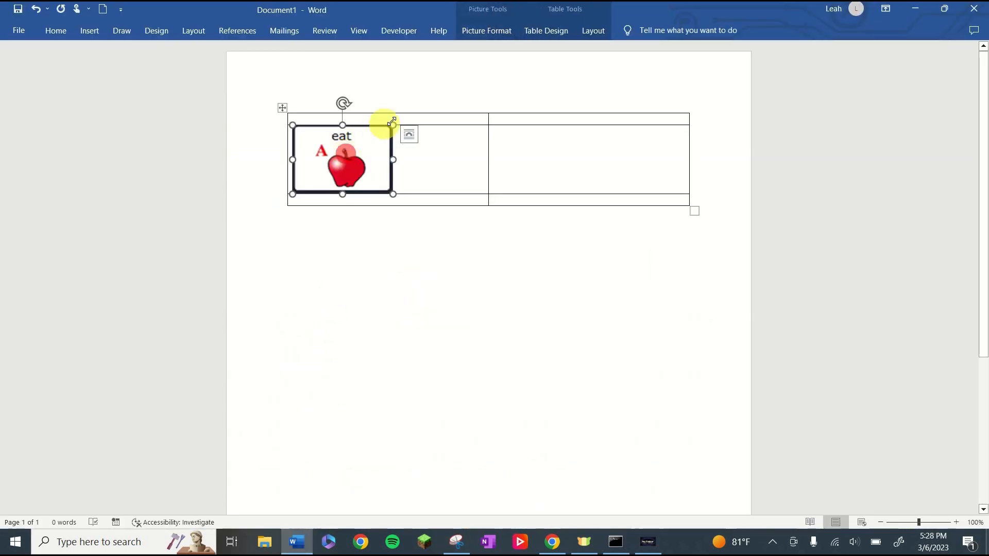
pyautogui.moveTo(393, 193); pyautogui.dragTo(363, 172)
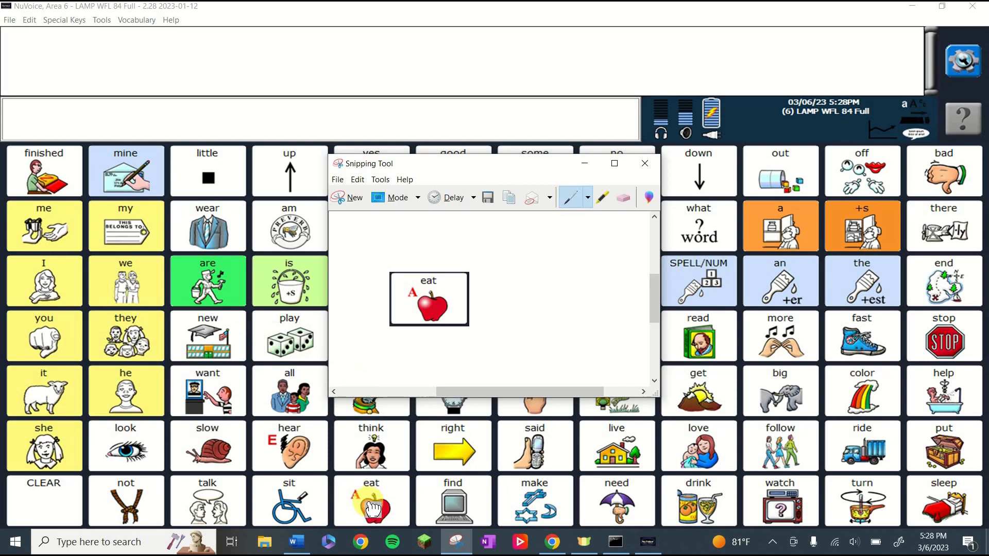
# Step: Go to the NuVoice Eat page and snip its green eat button
pyautogui.click(369, 501)
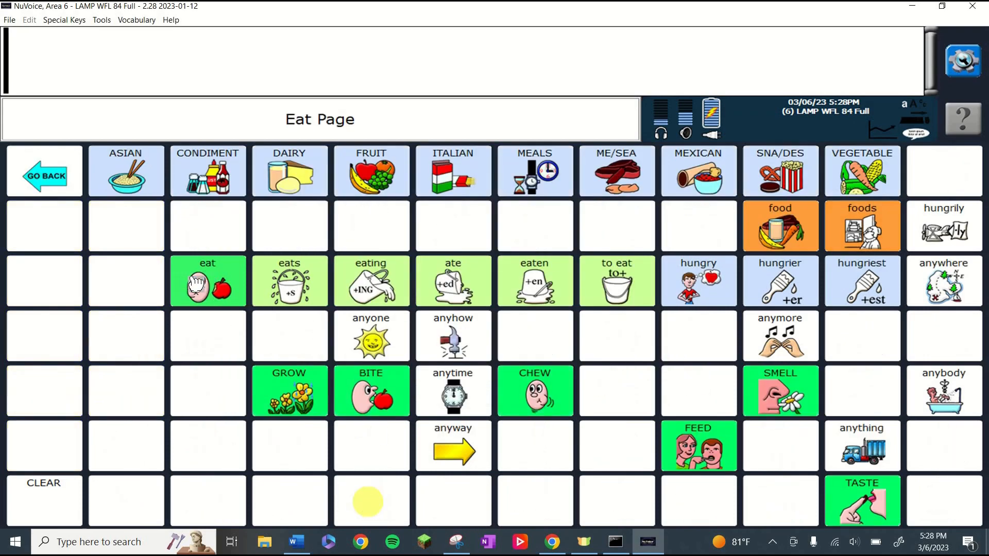
pyautogui.click(453, 540)
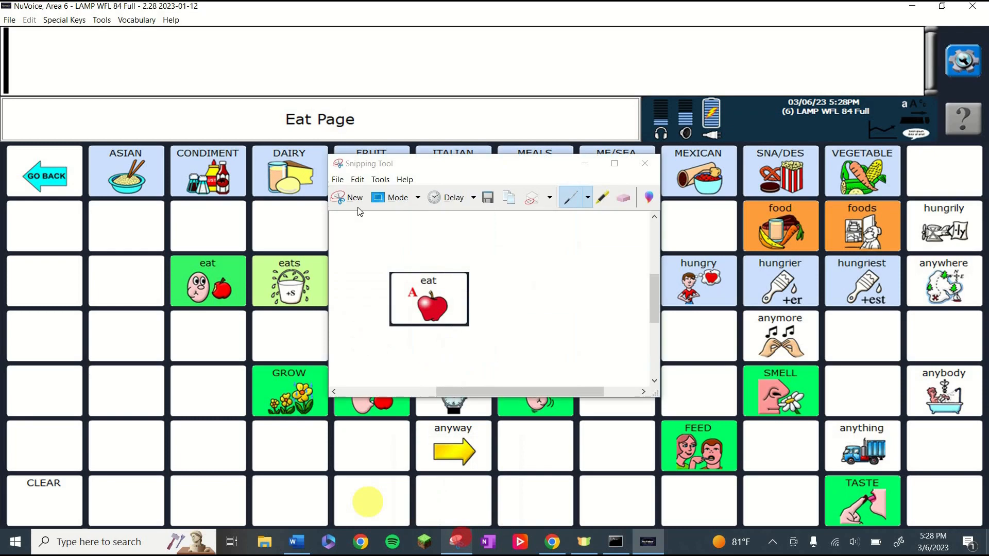
pyautogui.click(644, 164)
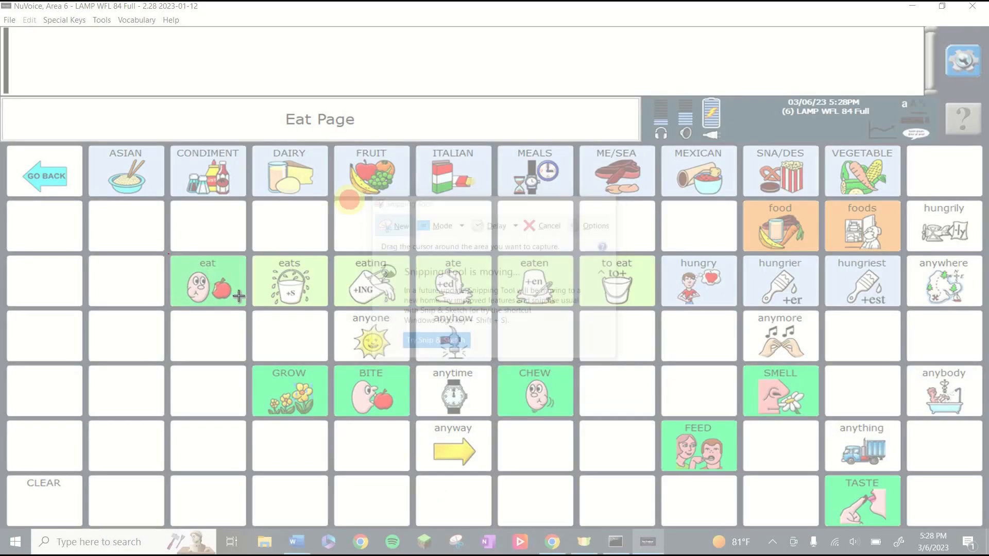
pyautogui.click(207, 280)
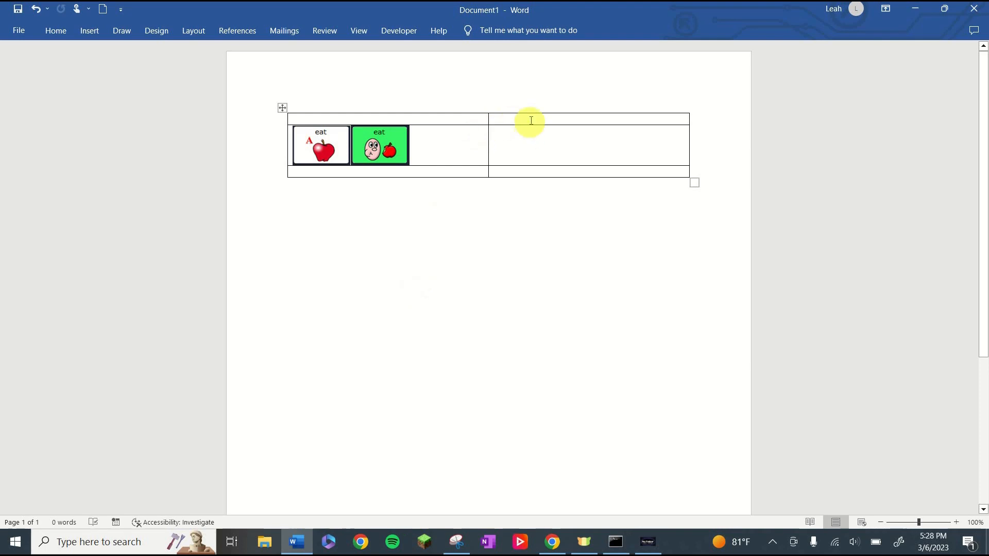
# Step: Copy the apple eat picture into the top-right table cell
pyautogui.click(530, 120)
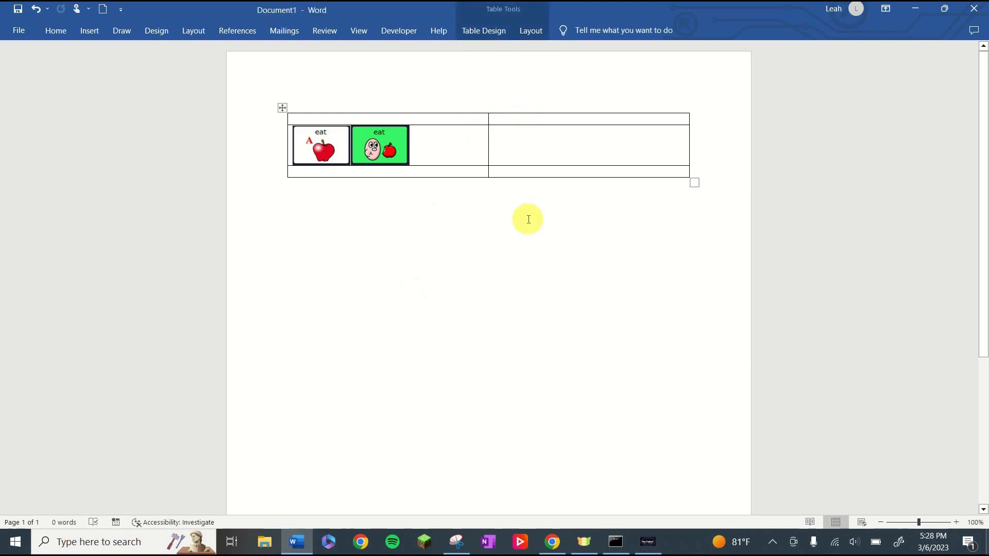
pyautogui.click(321, 149)
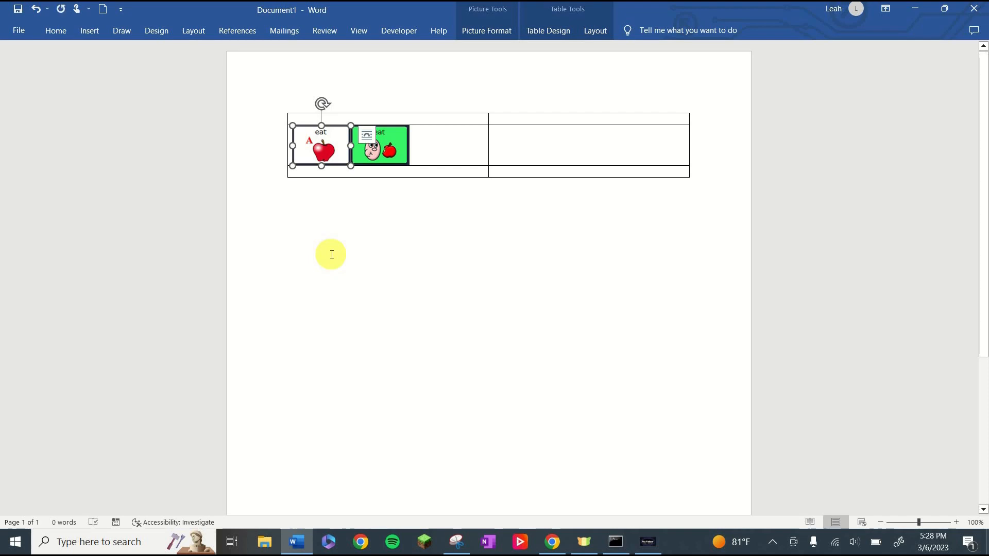
pyautogui.moveTo(499, 124)
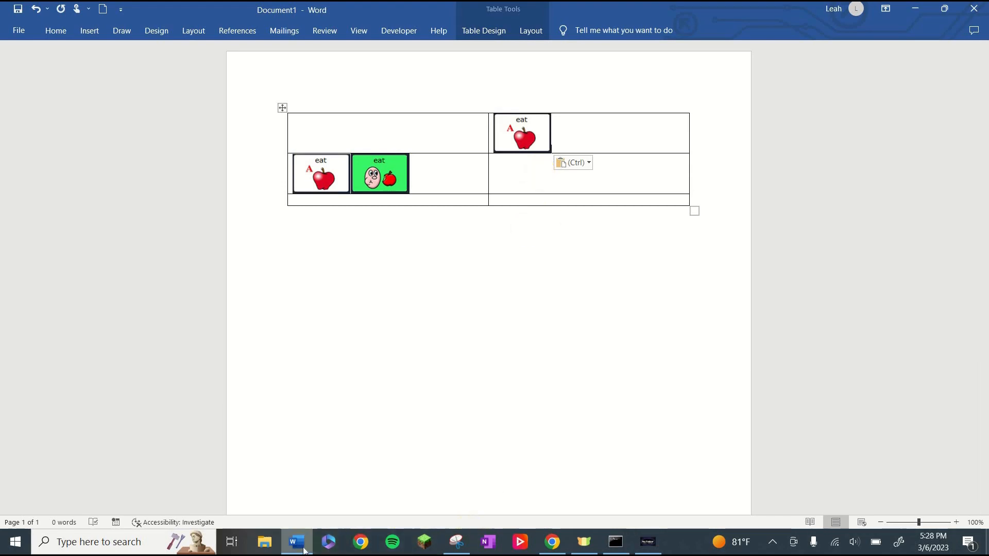
# Step: Bring the NuVoice Eat page forward and snip its FRUIT category button
pyautogui.click(454, 542)
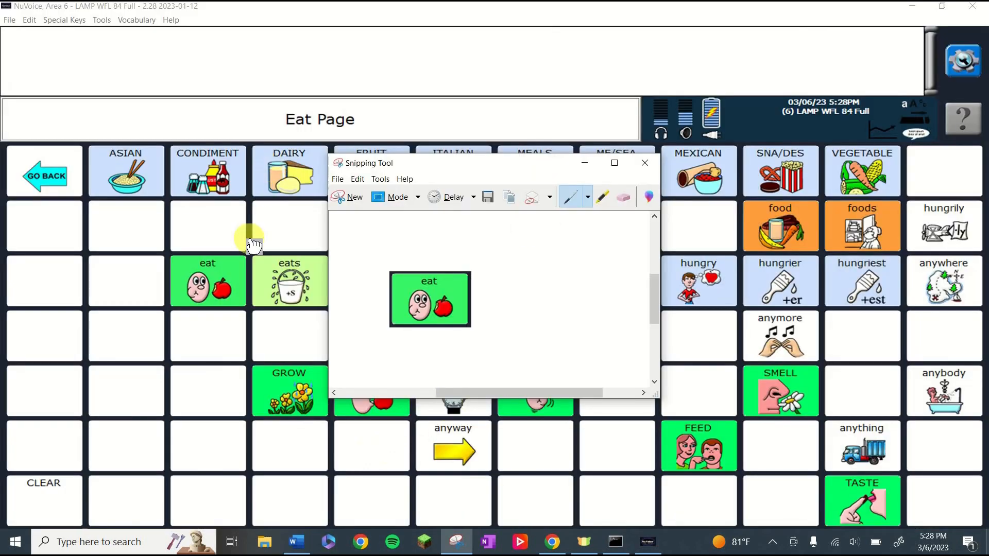
pyautogui.click(644, 163)
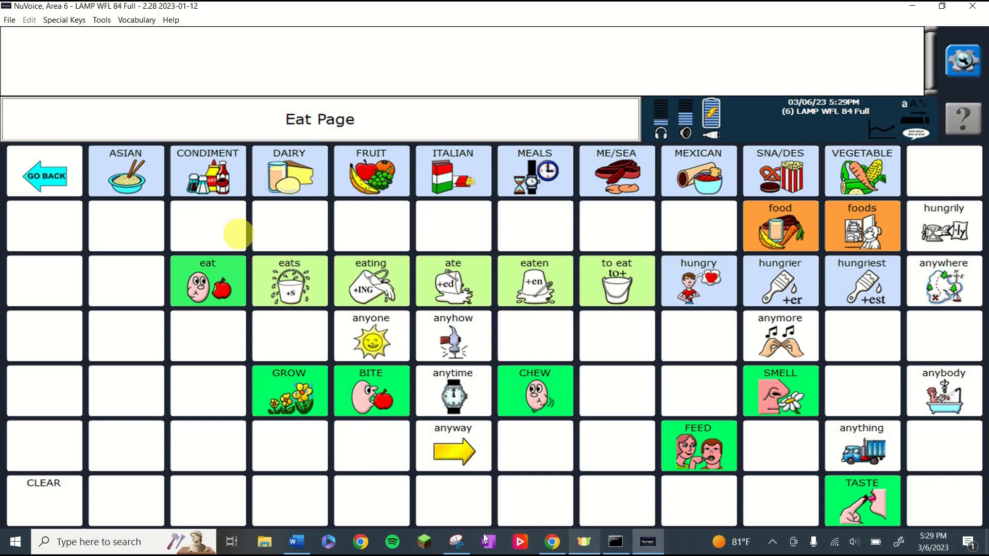
pyautogui.click(454, 541)
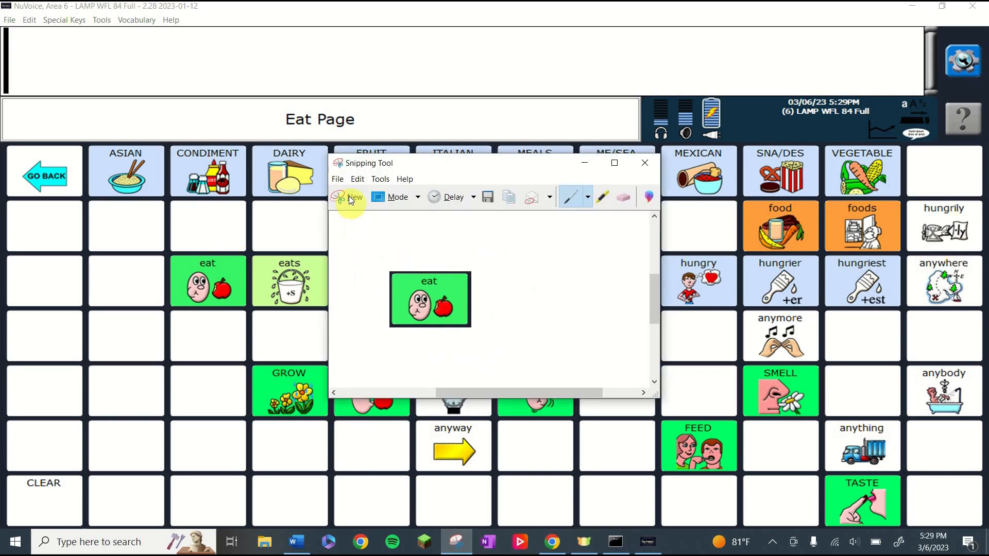
pyautogui.click(355, 197)
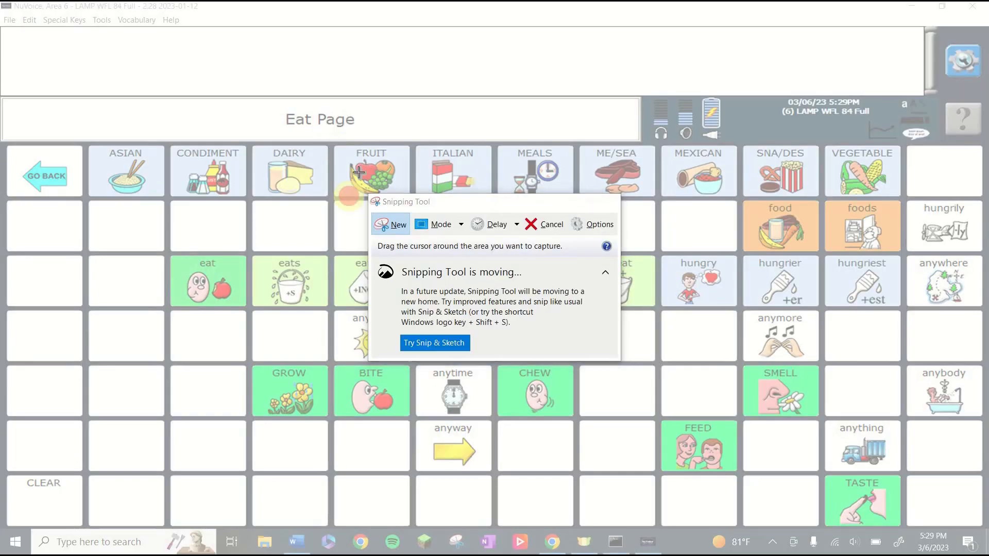
pyautogui.click(370, 171)
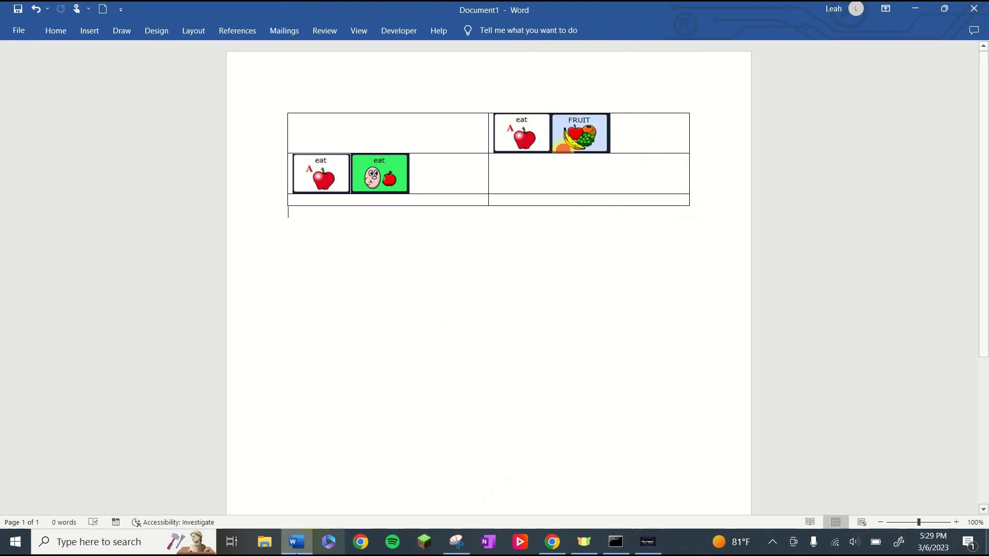
# Step: Snip the banana symbol and paste it to complete the eat–FRUIT–banana row
pyautogui.click(647, 541)
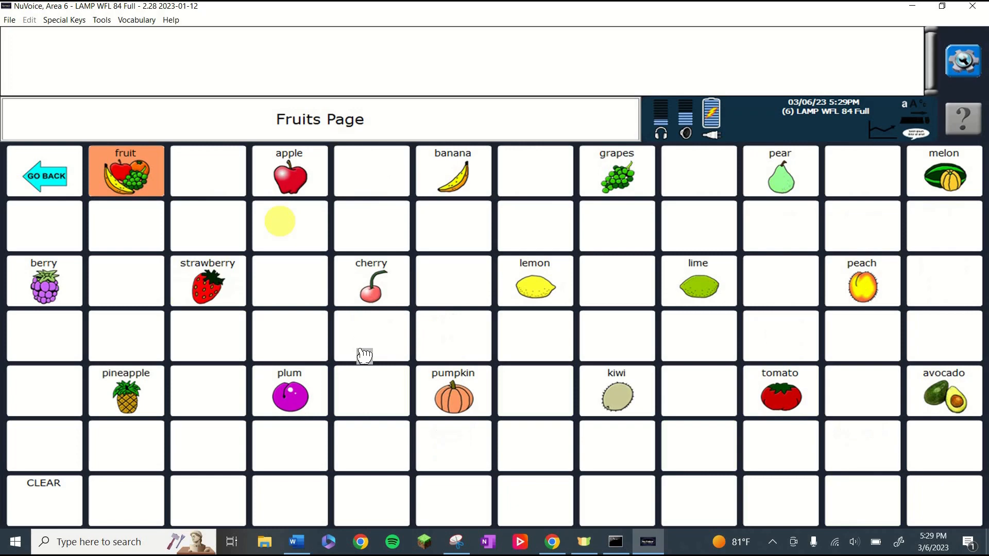
pyautogui.click(647, 541)
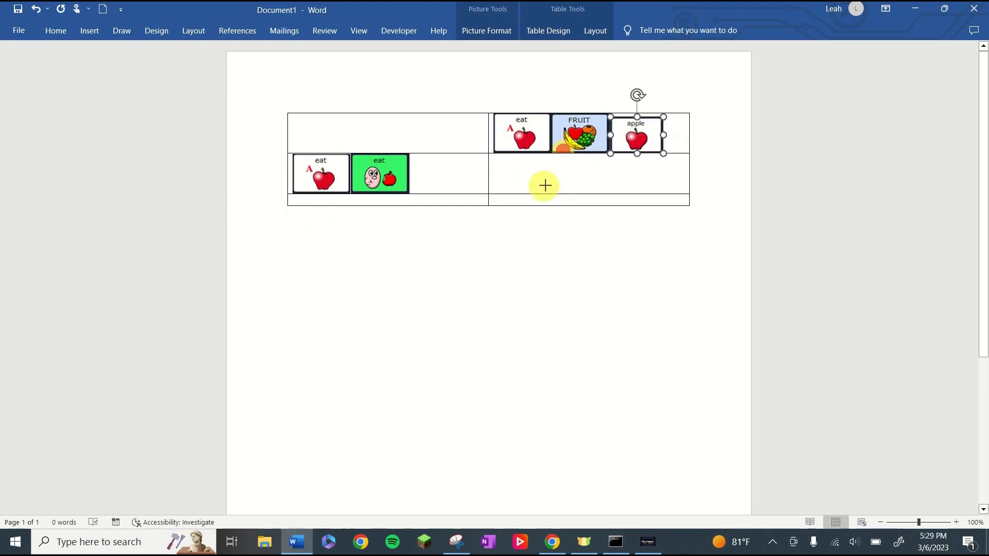
pyautogui.click(521, 133)
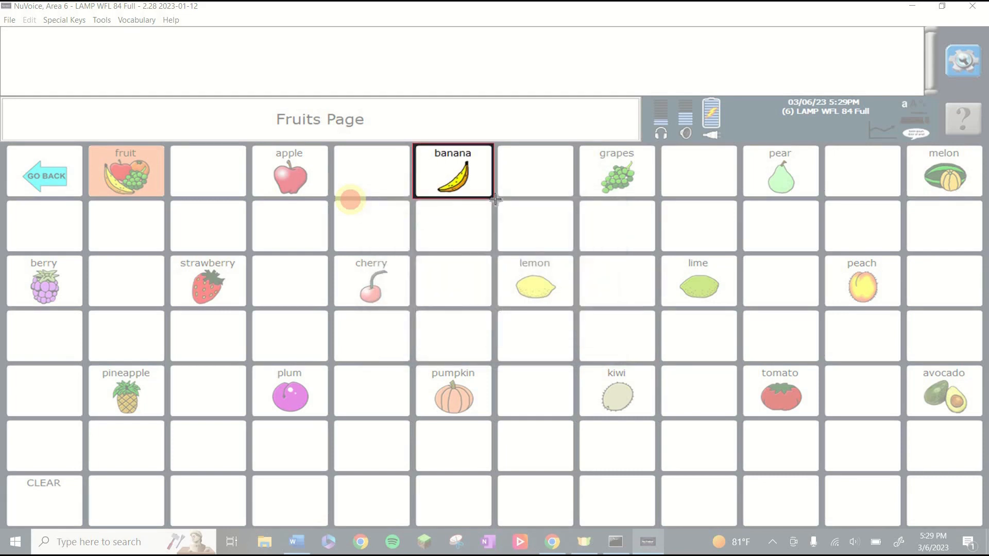
pyautogui.click(295, 542)
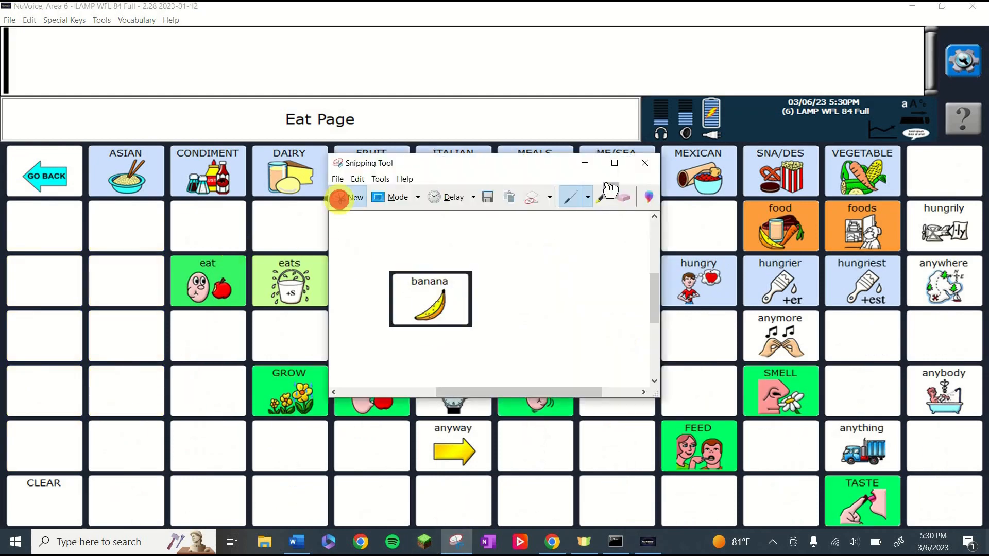
# Step: Snip the SNA/DES symbol and paste it into the eat–SNA/DES–pretzel row
pyautogui.click(353, 197)
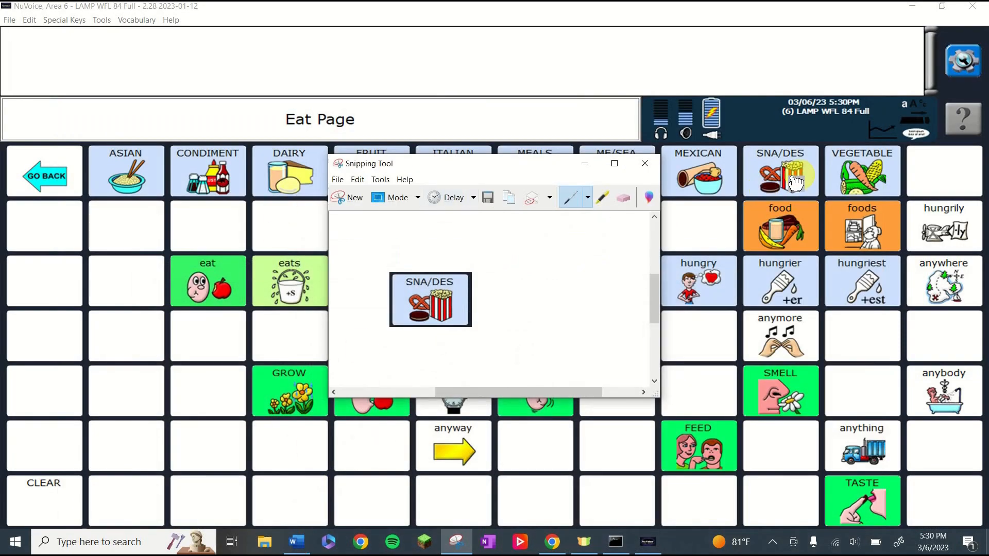
pyautogui.click(779, 171)
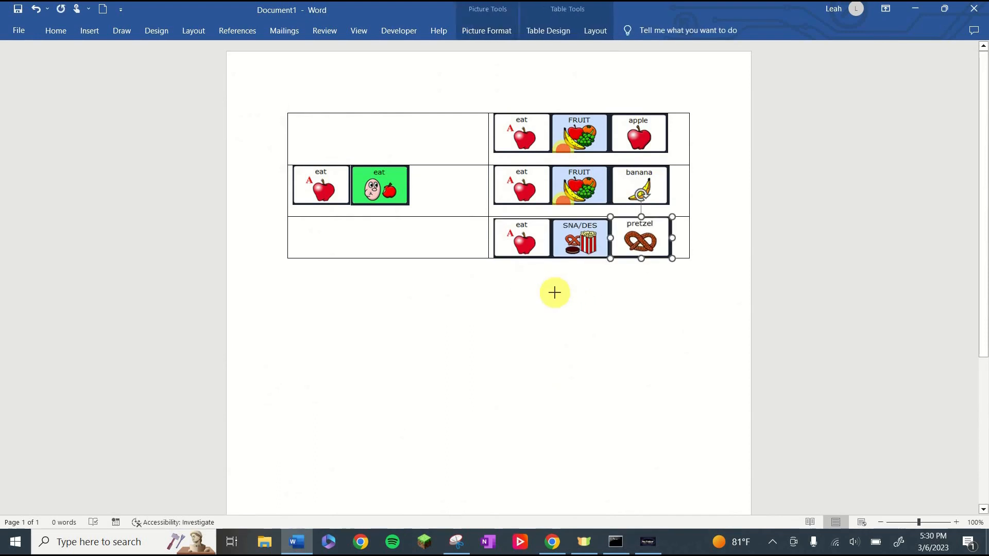
pyautogui.click(518, 410)
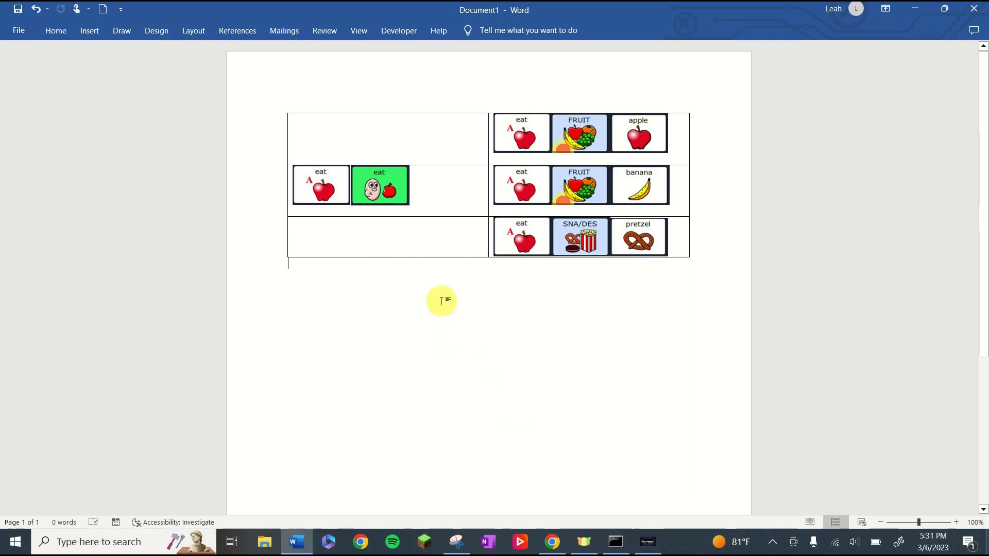
pyautogui.moveTo(442, 222)
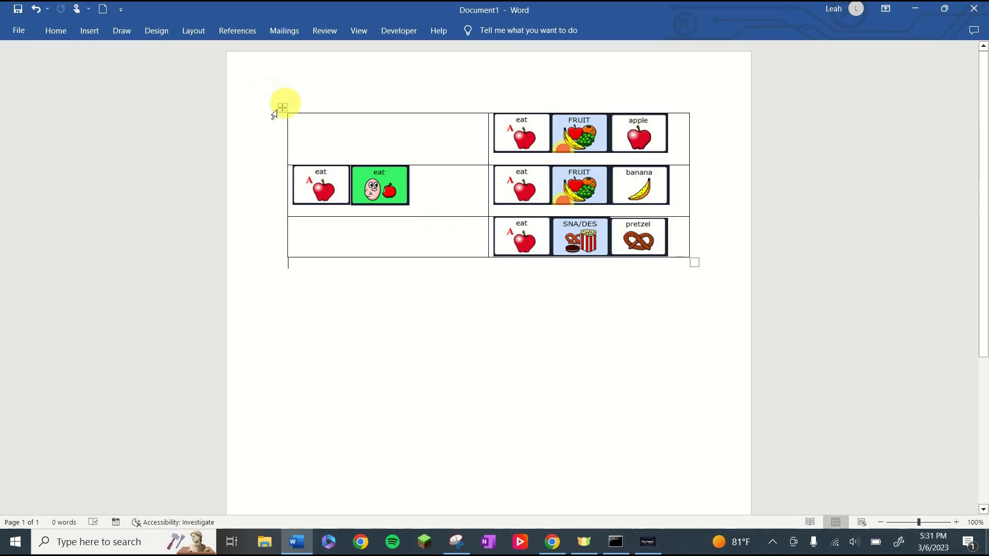
# Step: Select the whole table and apply No Border so the gridlines disappear
pyautogui.click(283, 107)
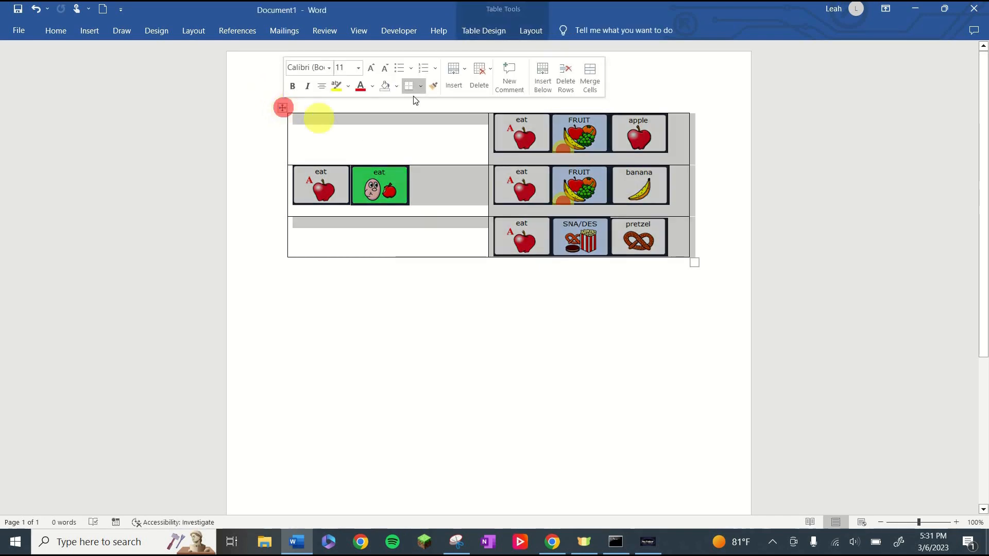
pyautogui.click(421, 86)
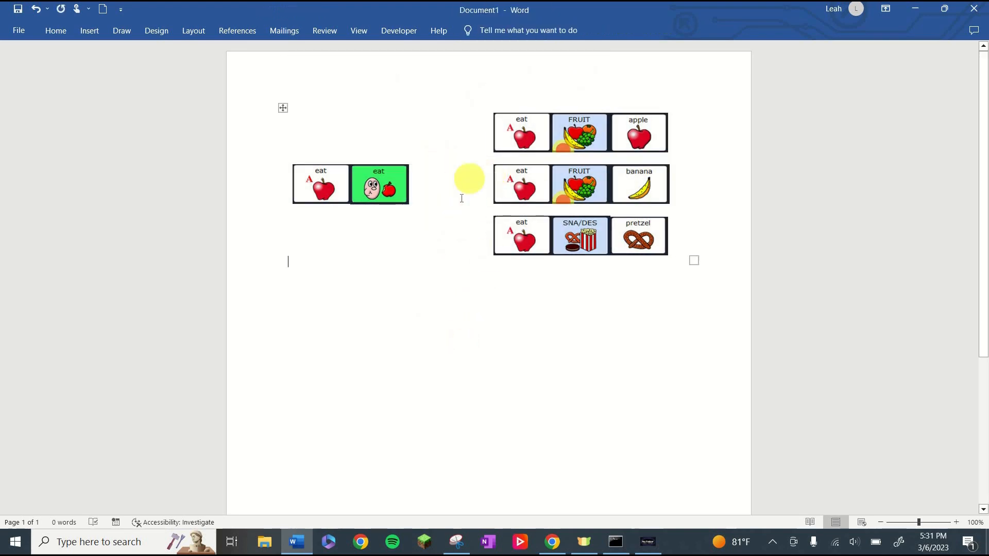
pyautogui.moveTo(450, 194)
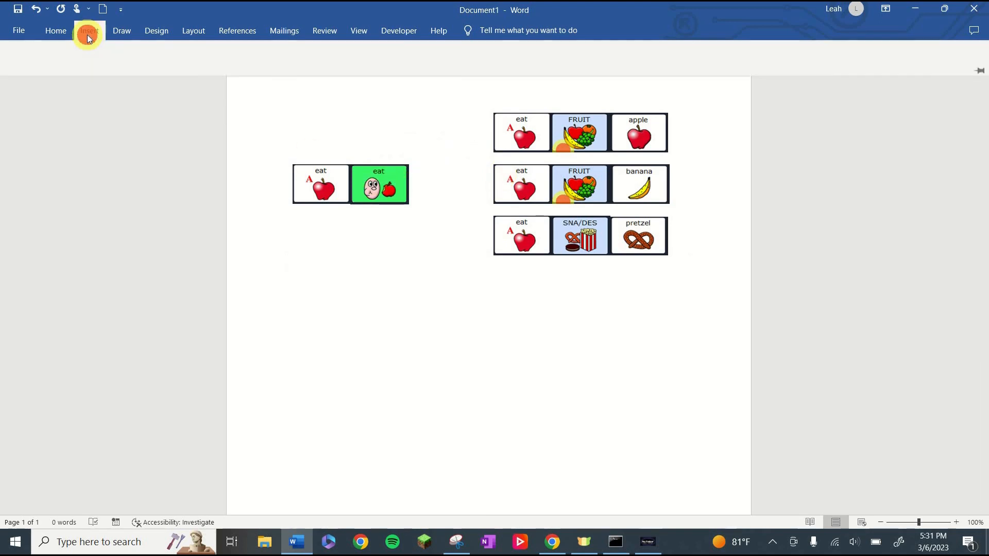
# Step: Insert the 'plus' icon from Insert > Icons into the document
pyautogui.click(88, 30)
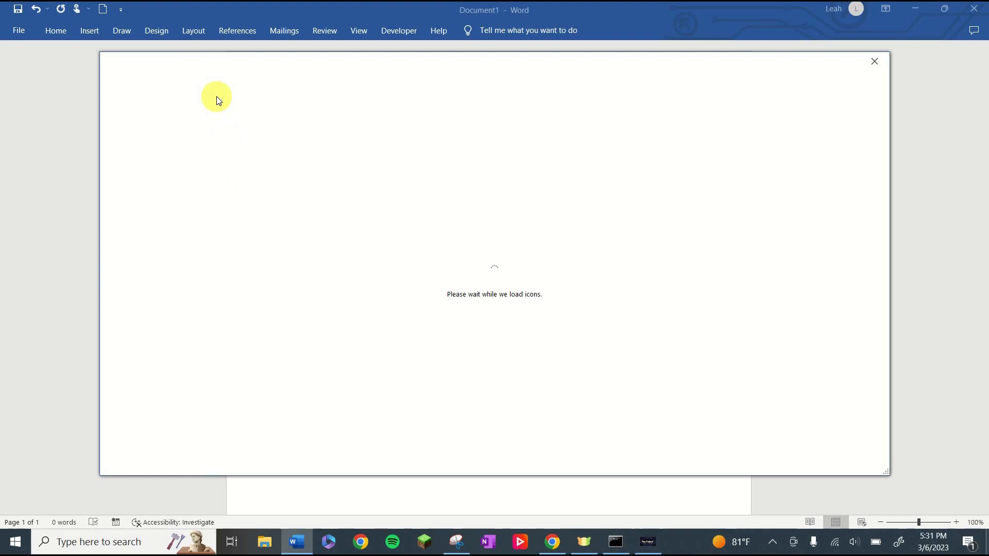
pyautogui.write('plus')
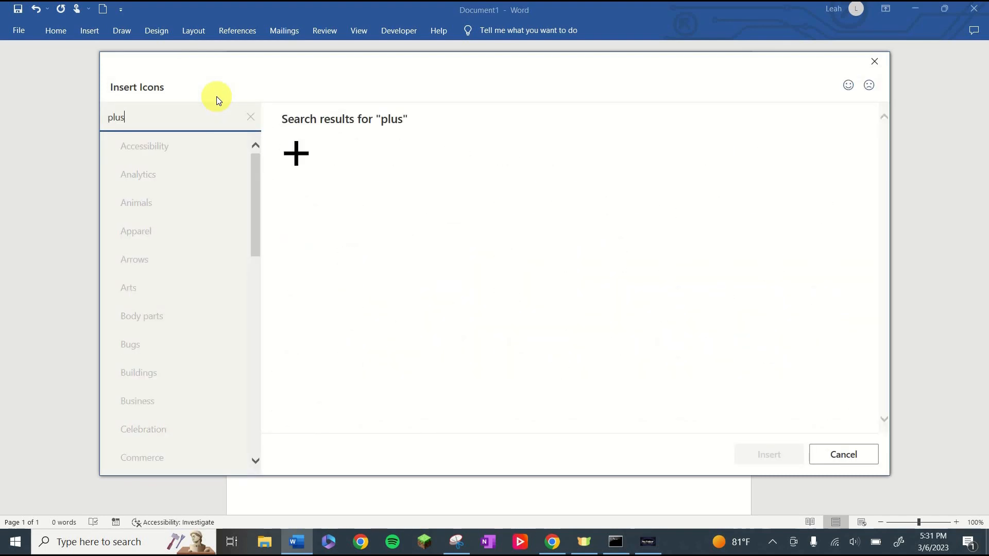
pyautogui.click(296, 153)
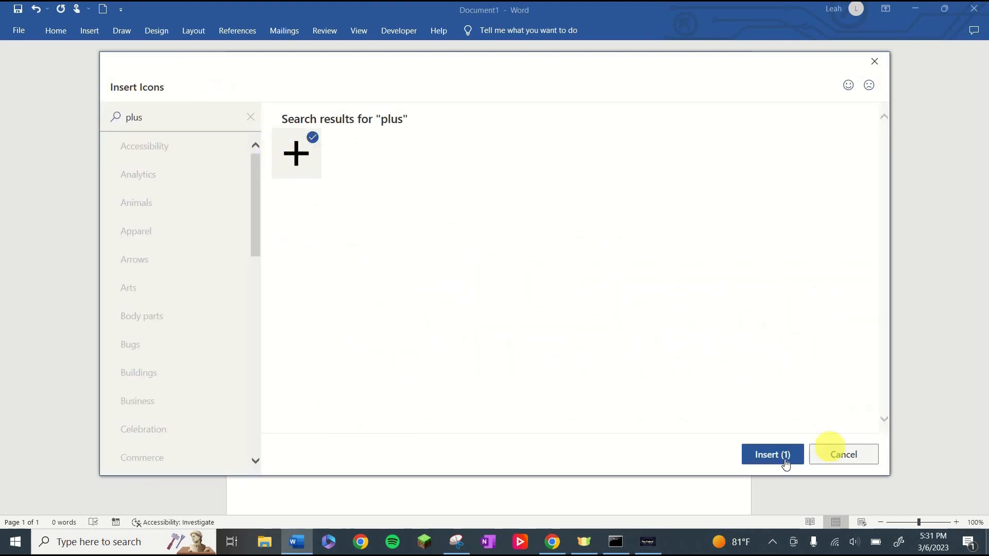
pyautogui.click(771, 454)
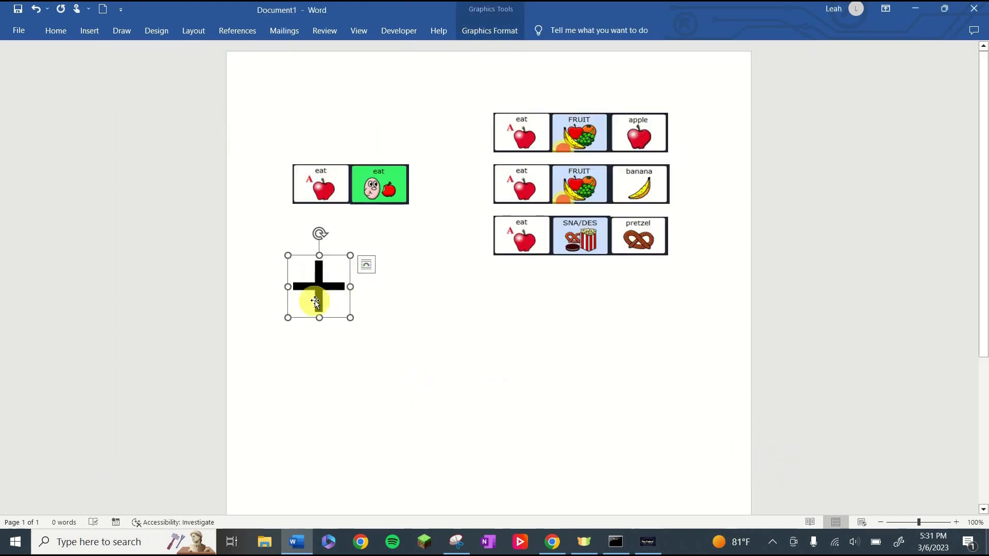
pyautogui.moveTo(465, 187)
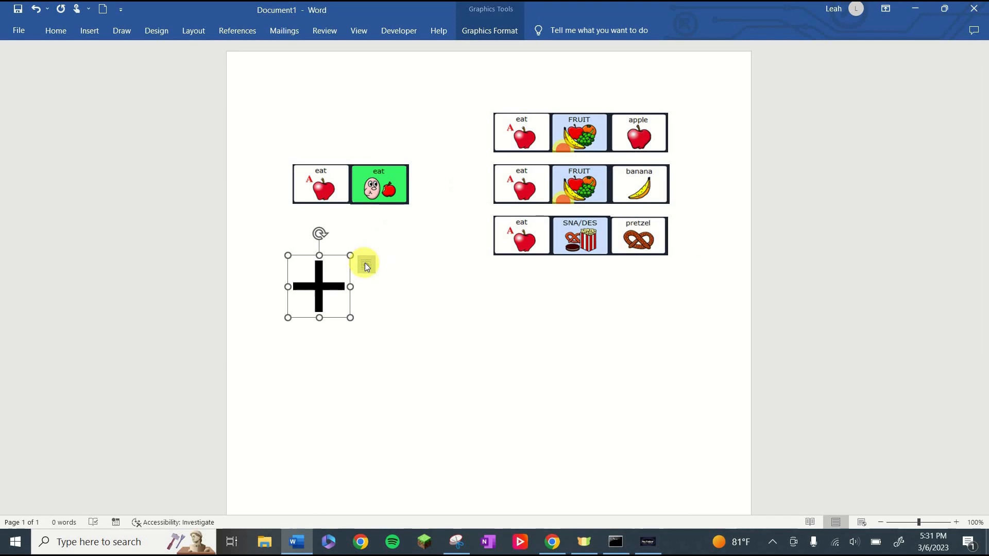
pyautogui.moveTo(364, 263)
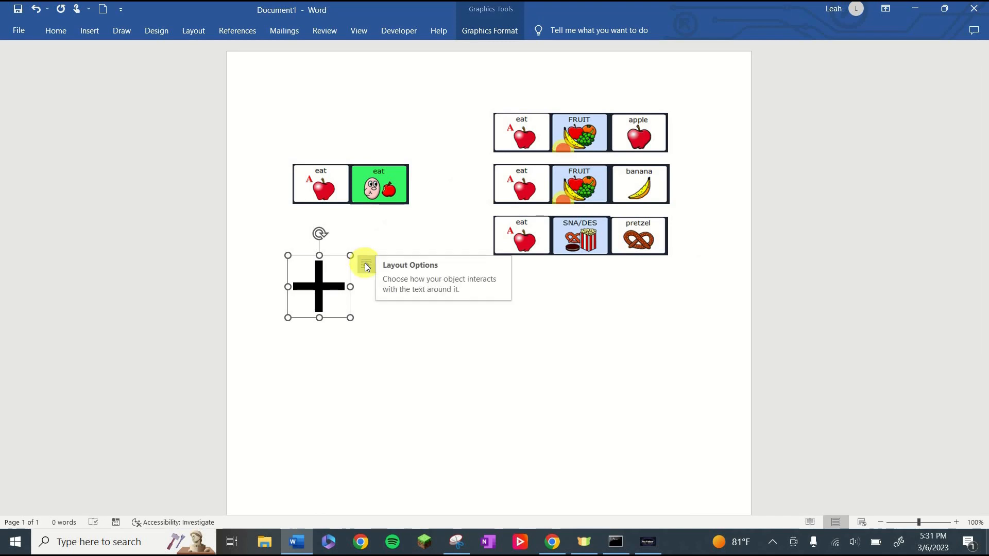
# Step: Set the plus sign In Front of Text and drag it between the eat pair and sequences
pyautogui.click(364, 265)
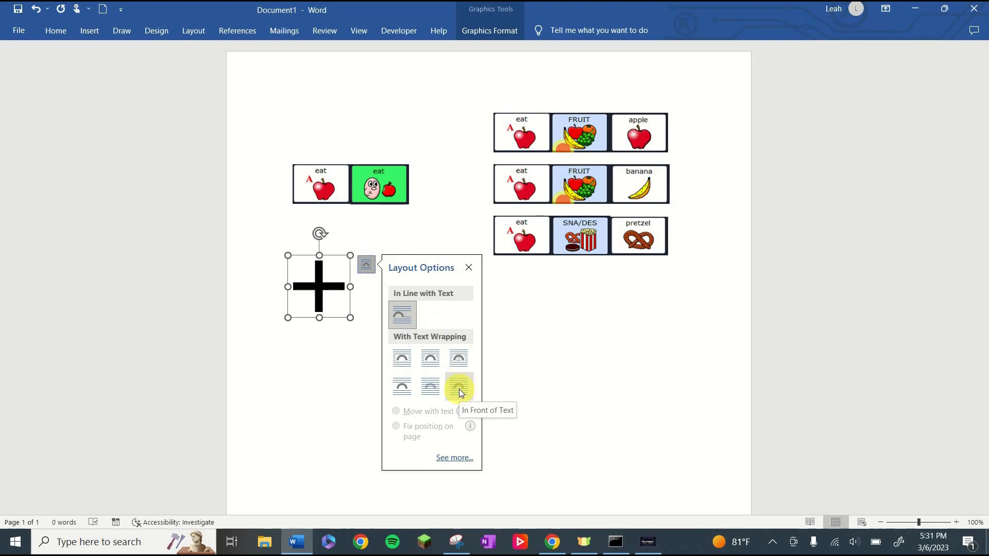
pyautogui.click(458, 386)
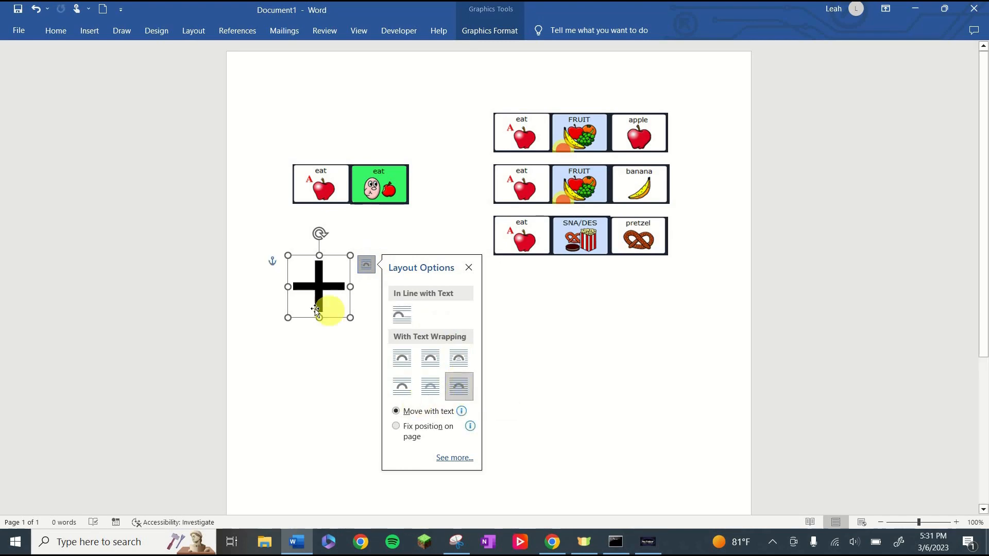
pyautogui.moveTo(318, 287); pyautogui.dragTo(457, 185)
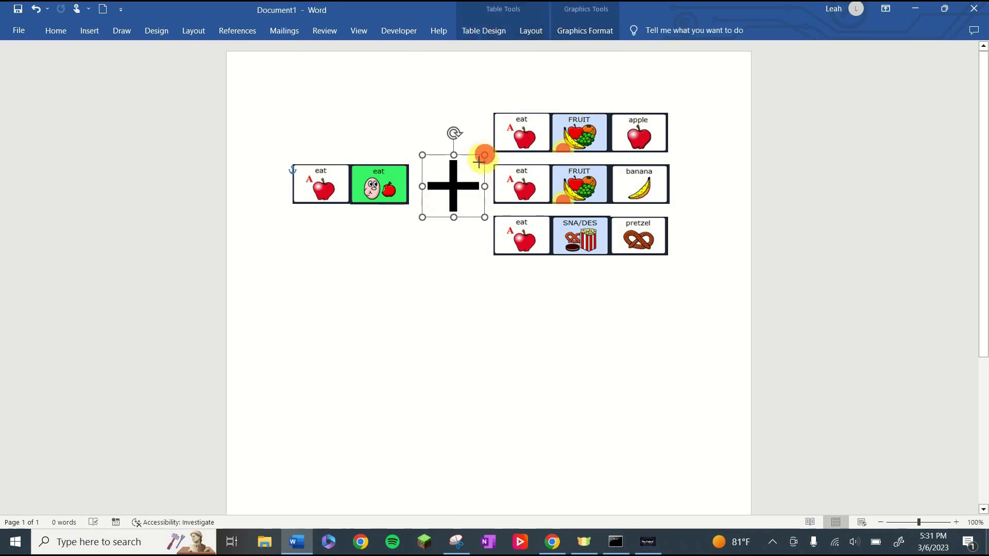
pyautogui.click(436, 379)
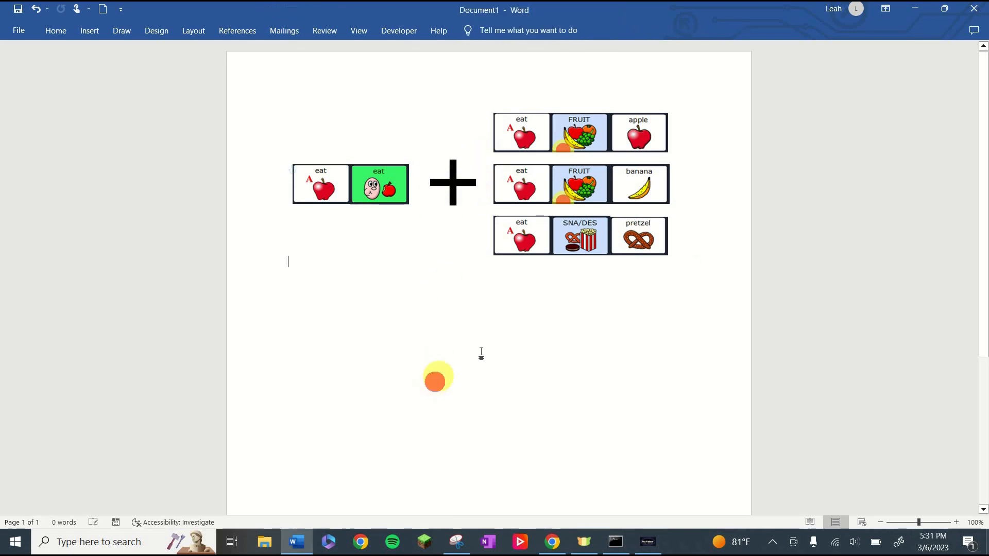
pyautogui.moveTo(503, 339)
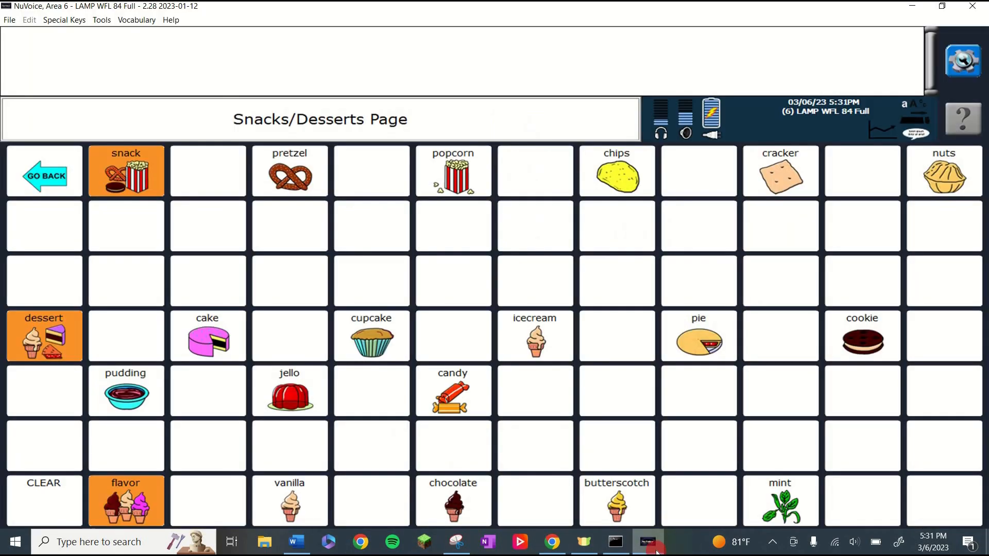
# Step: Go back to the main vocabulary and open the SPELL/NUM page
pyautogui.click(43, 176)
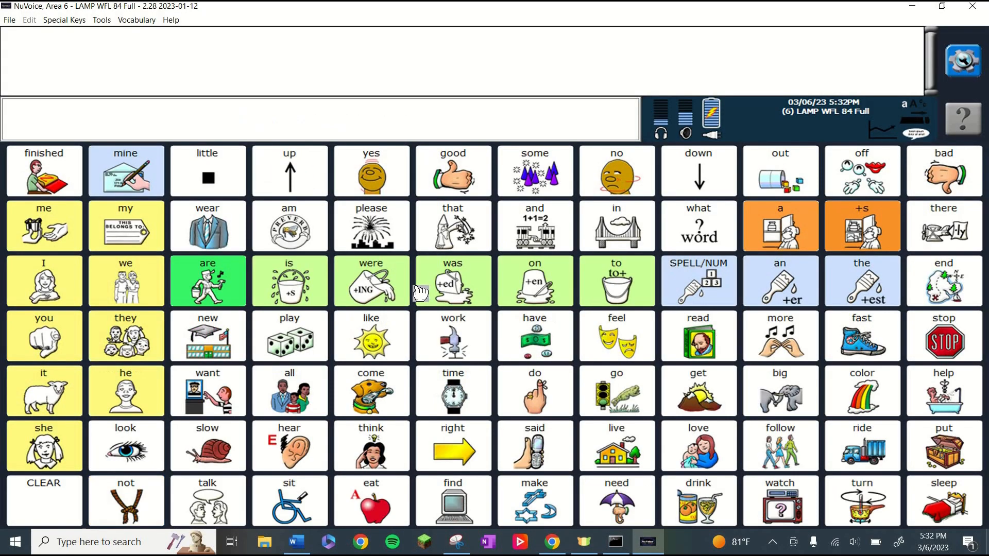
pyautogui.moveTo(723, 268)
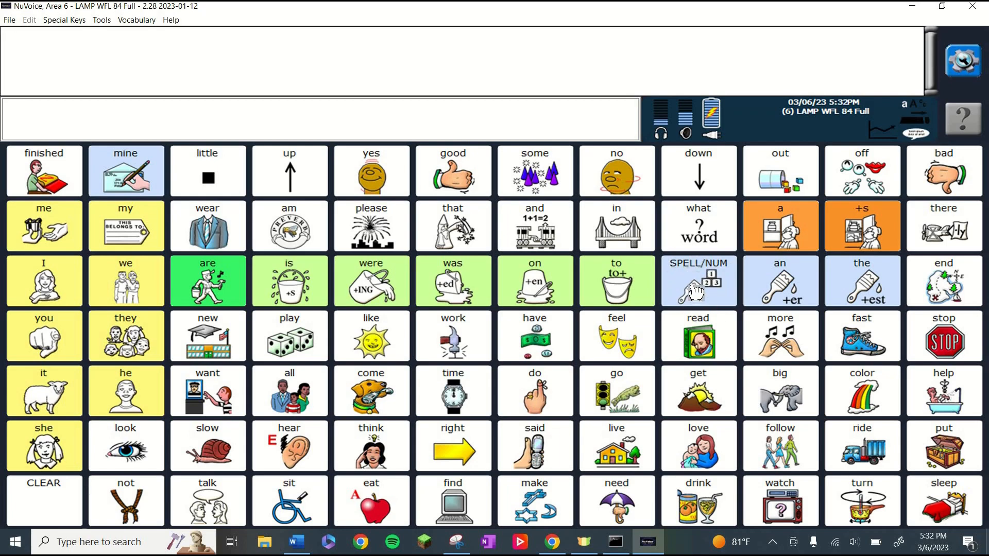
pyautogui.click(697, 280)
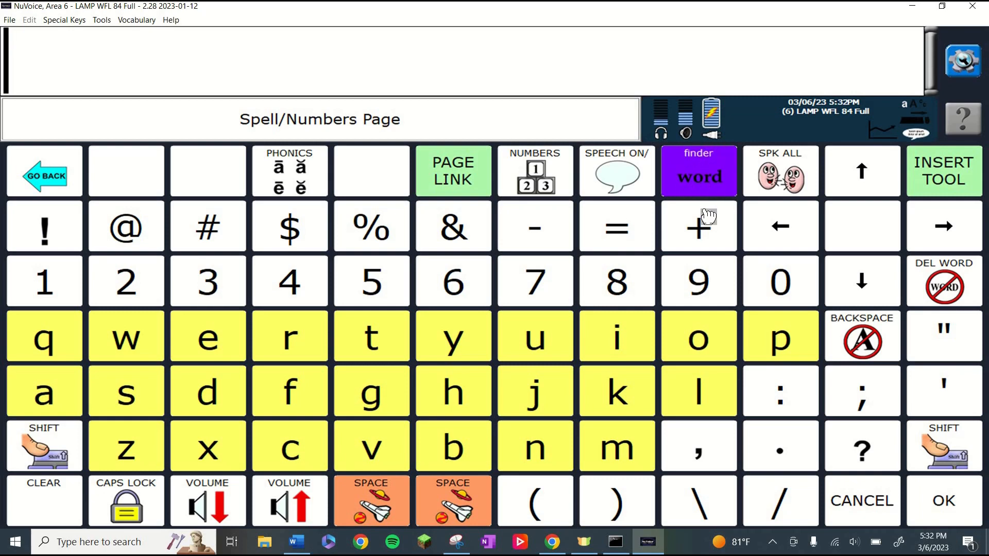
# Step: Use the word finder to search 'banana' and list its symbol sequences
pyautogui.click(698, 171)
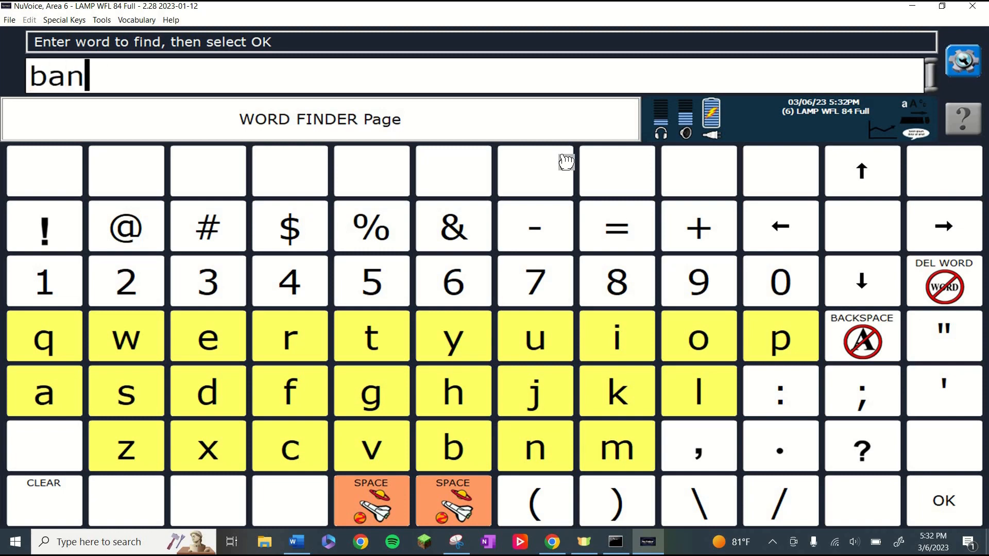
pyautogui.write('ana')
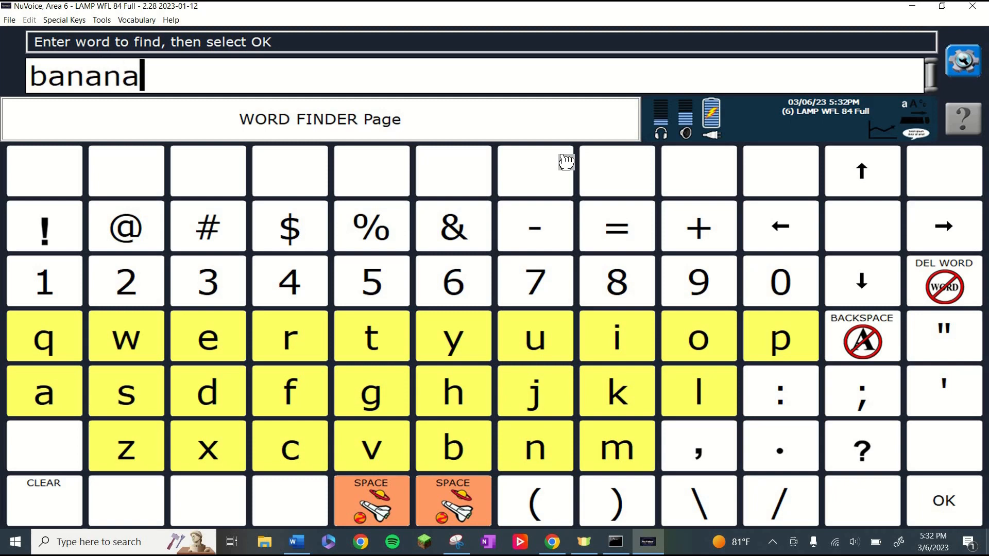
pyautogui.moveTo(945, 508)
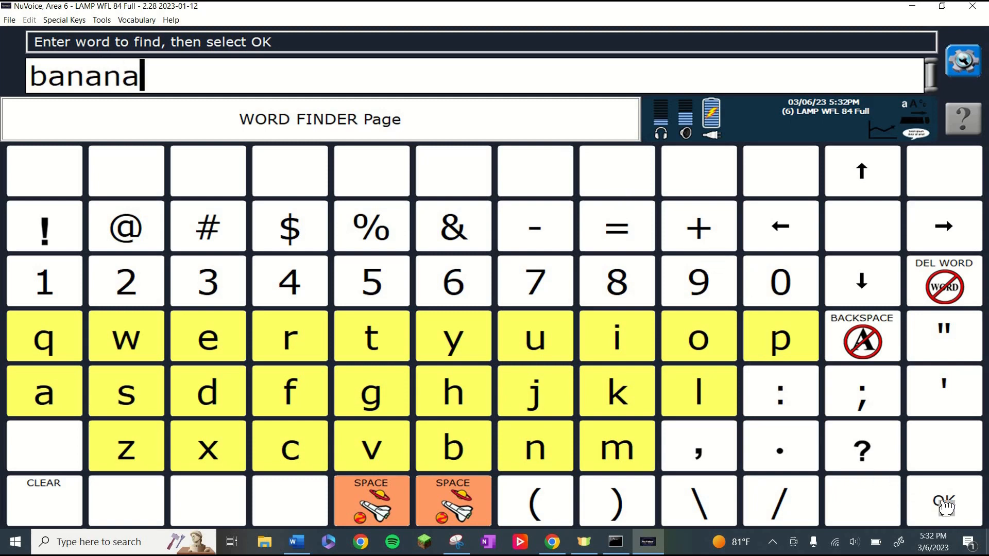
pyautogui.click(943, 501)
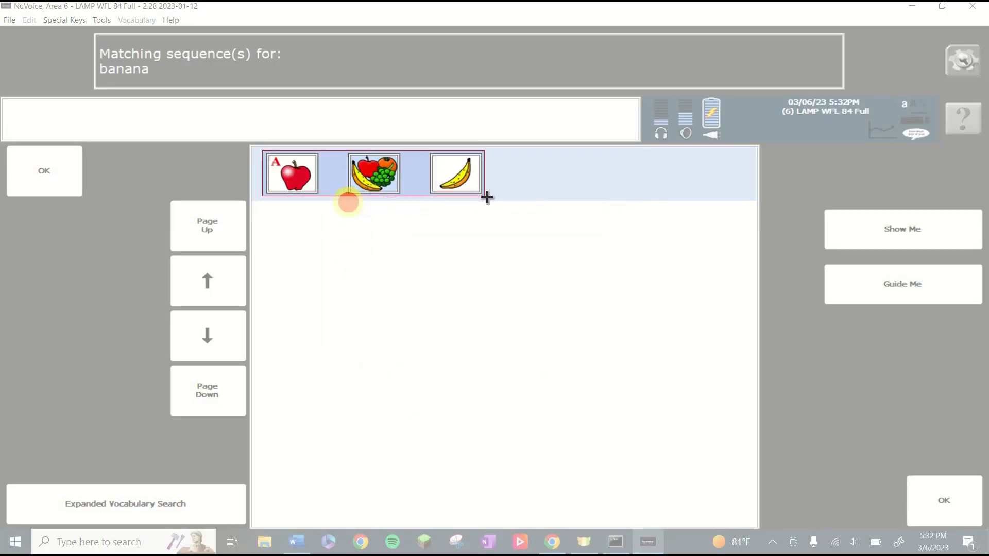
# Step: Snip the apple–fruit–banana sequence, then close Snipping Tool without saving
pyautogui.click(455, 540)
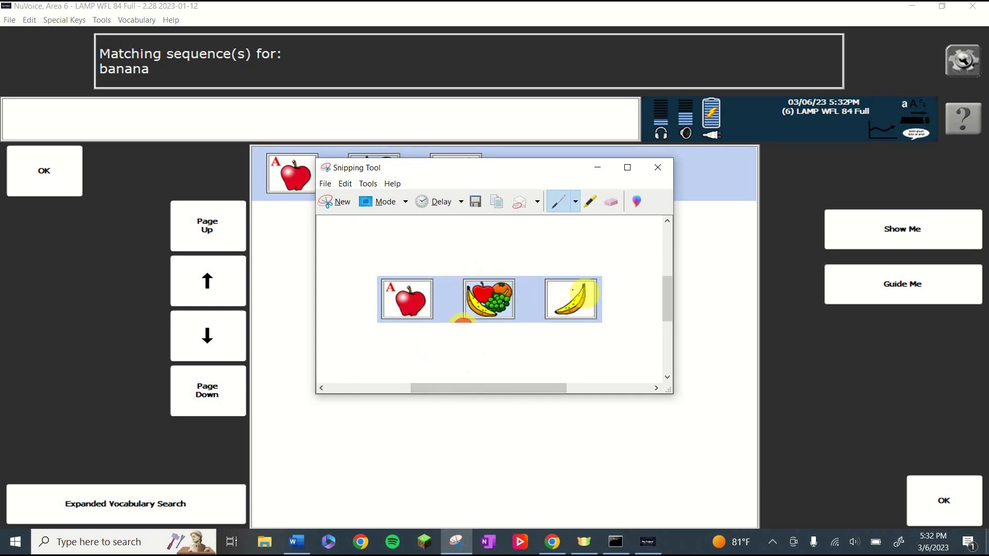
pyautogui.click(658, 167)
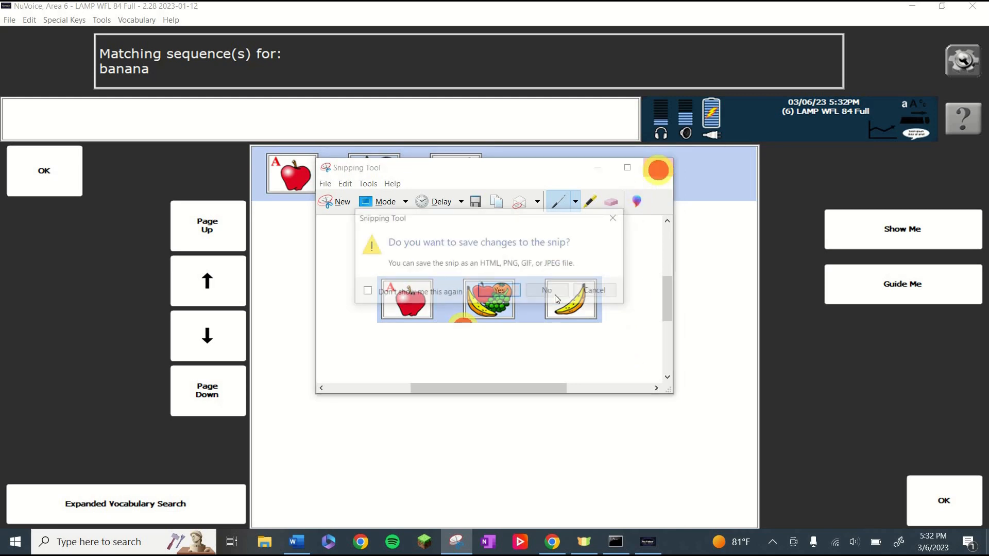
pyautogui.click(546, 290)
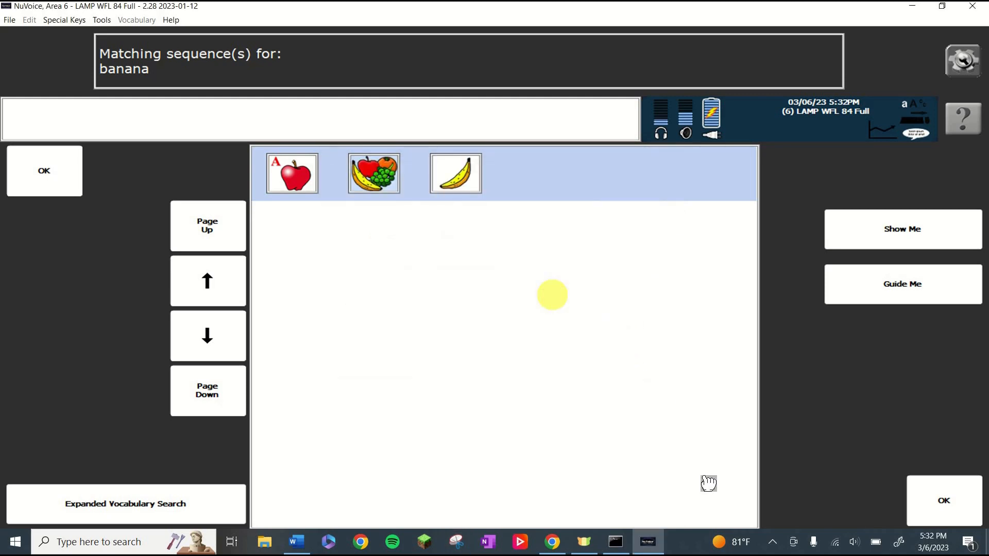